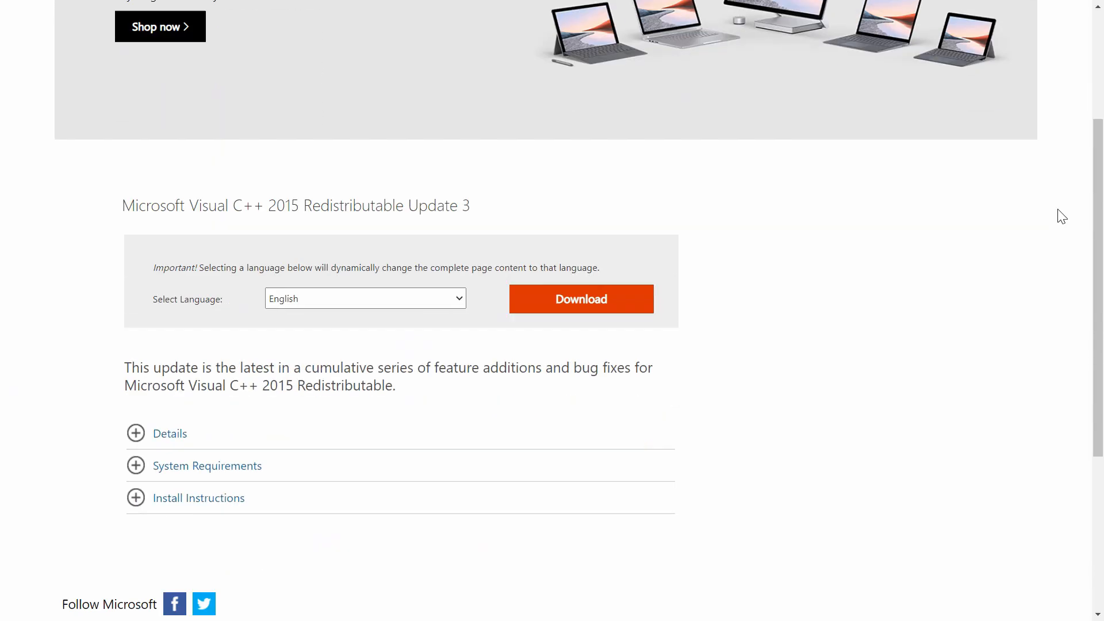
Step: Download vc_redist x64 and x86 from the VC++ 2015 Update 3 page, then steamcmd.zip
{"action": "left_click", "coordinate": [580, 298]}
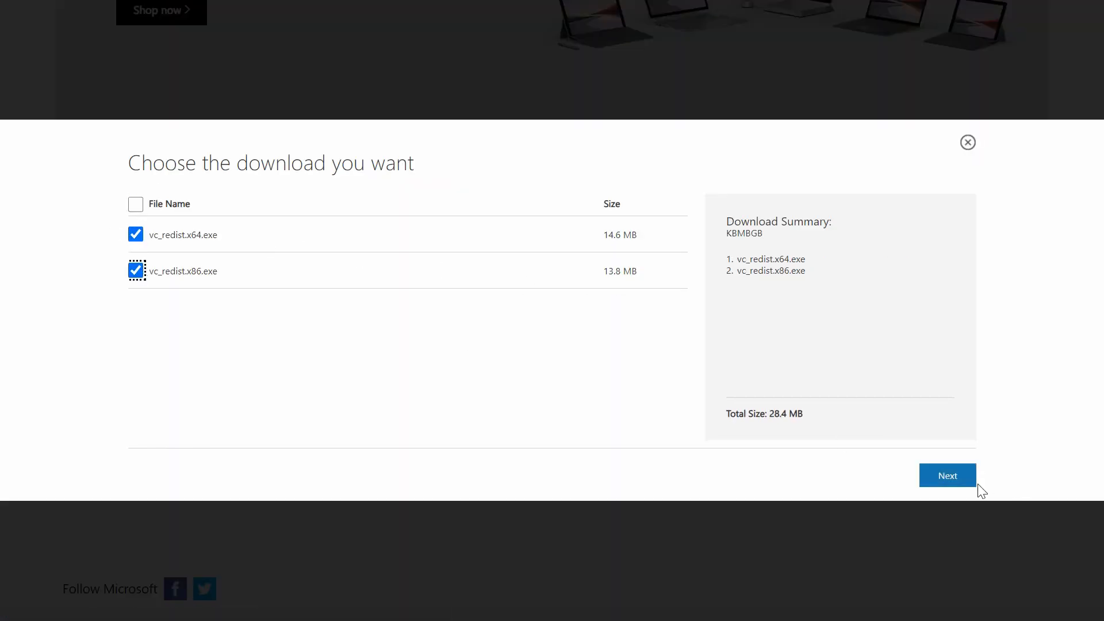
{"action": "left_click", "coordinate": [947, 475]}
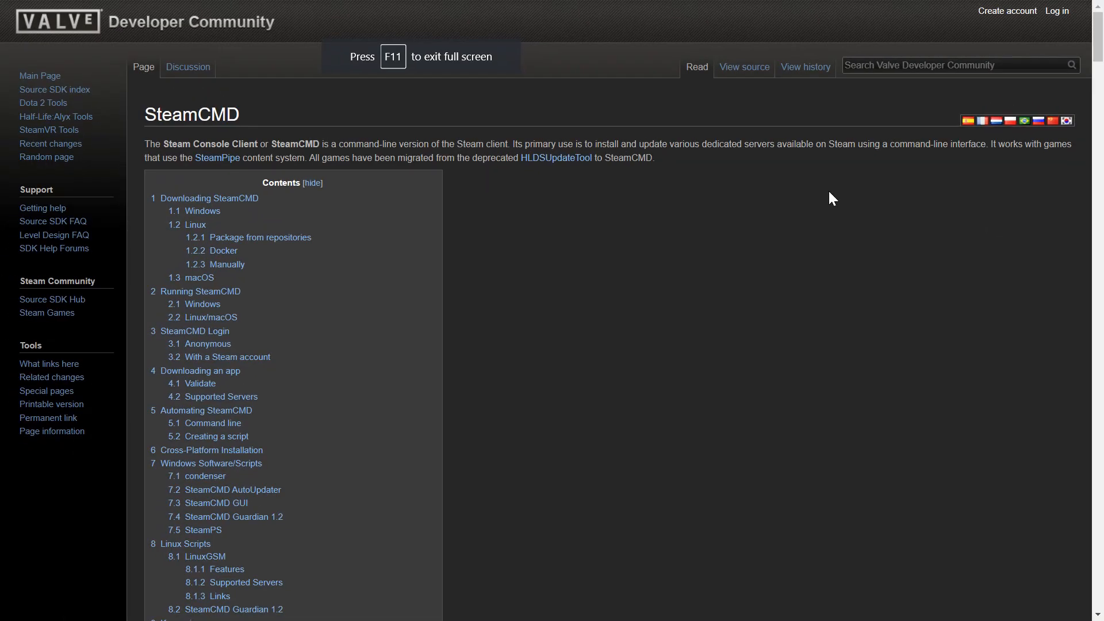
{"action": "scroll", "scroll_direction": "down", "scroll_amount": 3}
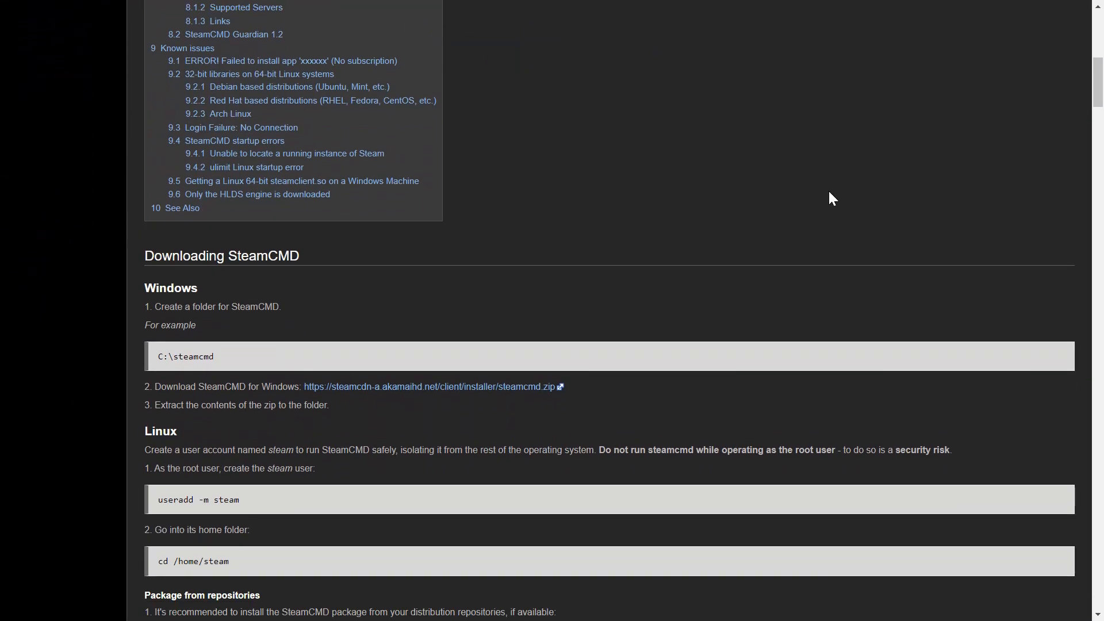
{"action": "scroll", "scroll_direction": "down", "scroll_amount": 3}
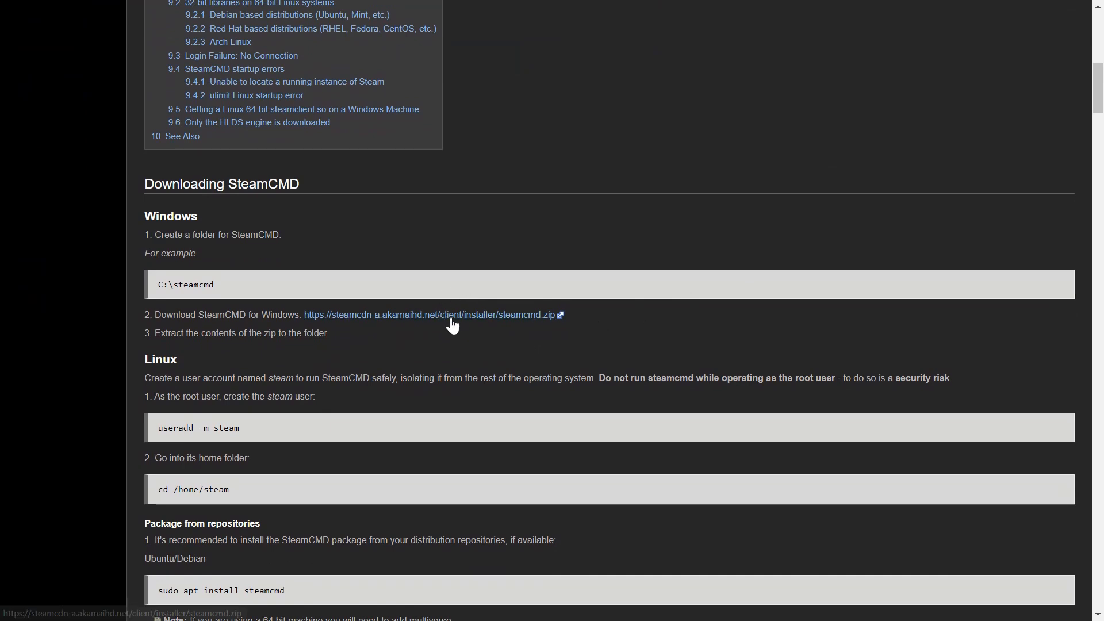
{"action": "left_click", "coordinate": [427, 314]}
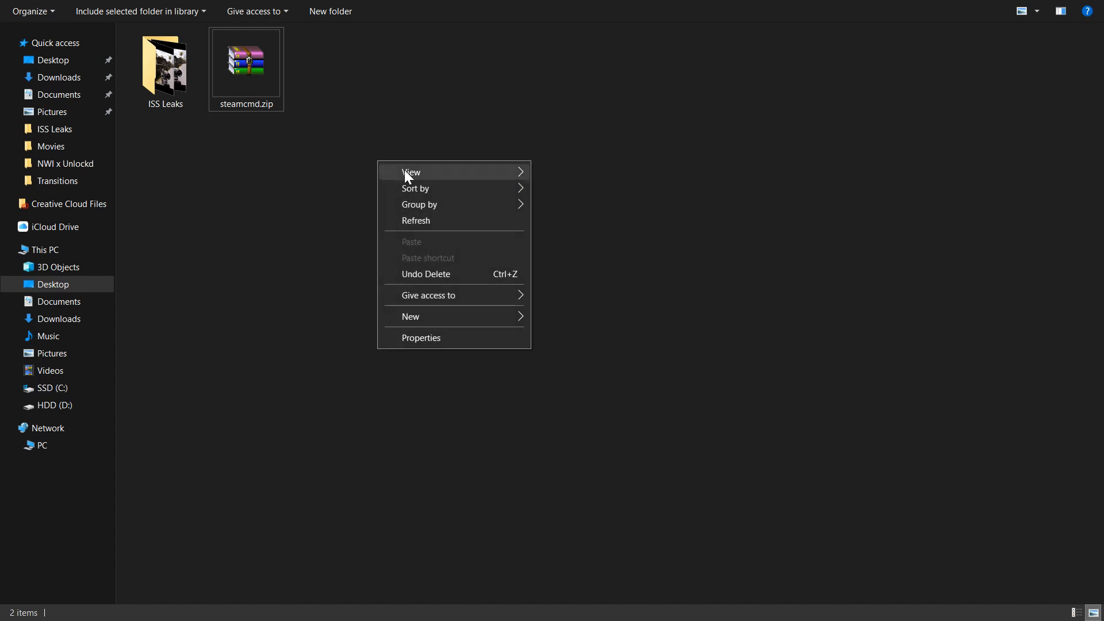
Step: Create a new desktop folder named 'Sandstorm Server'
{"action": "left_click", "coordinate": [410, 316]}
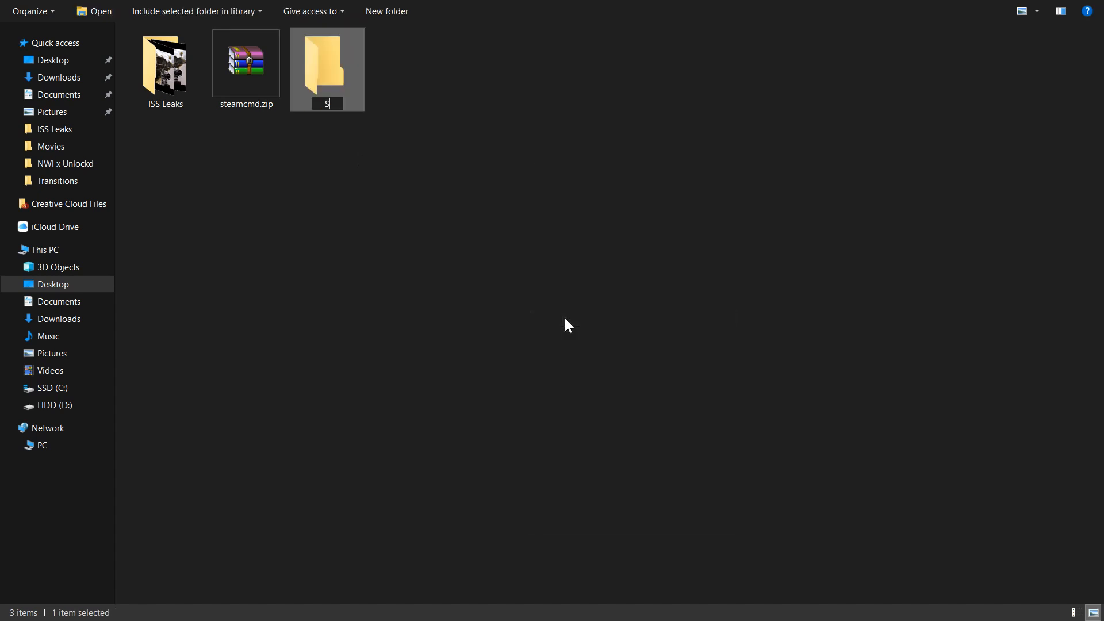
{"action": "type", "text": "andstorm Se"}
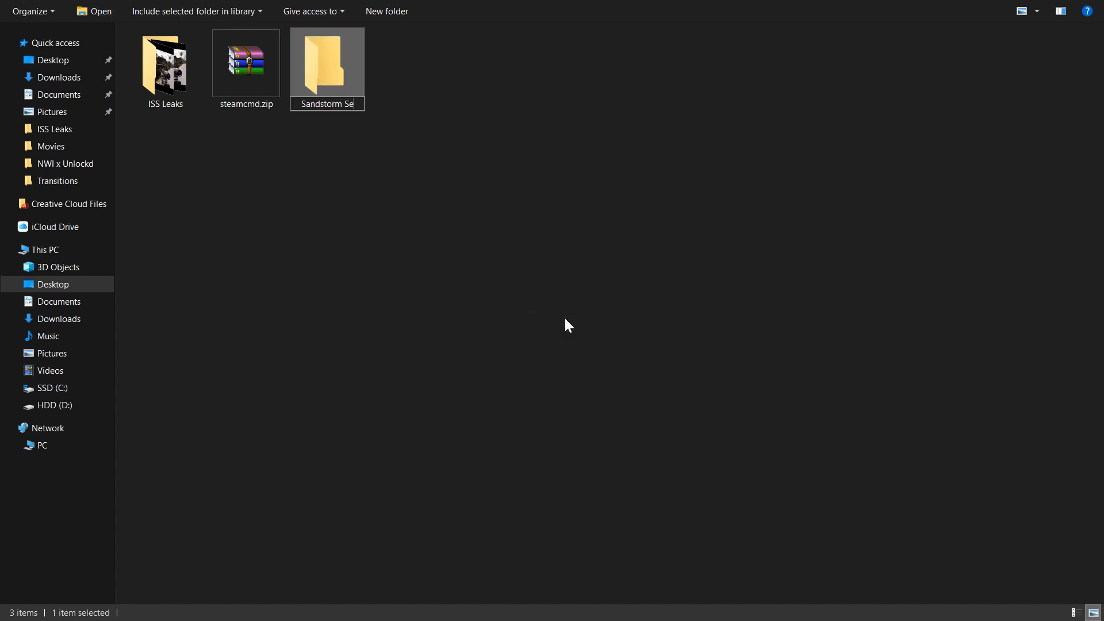
{"action": "left_click", "coordinate": [246, 64]}
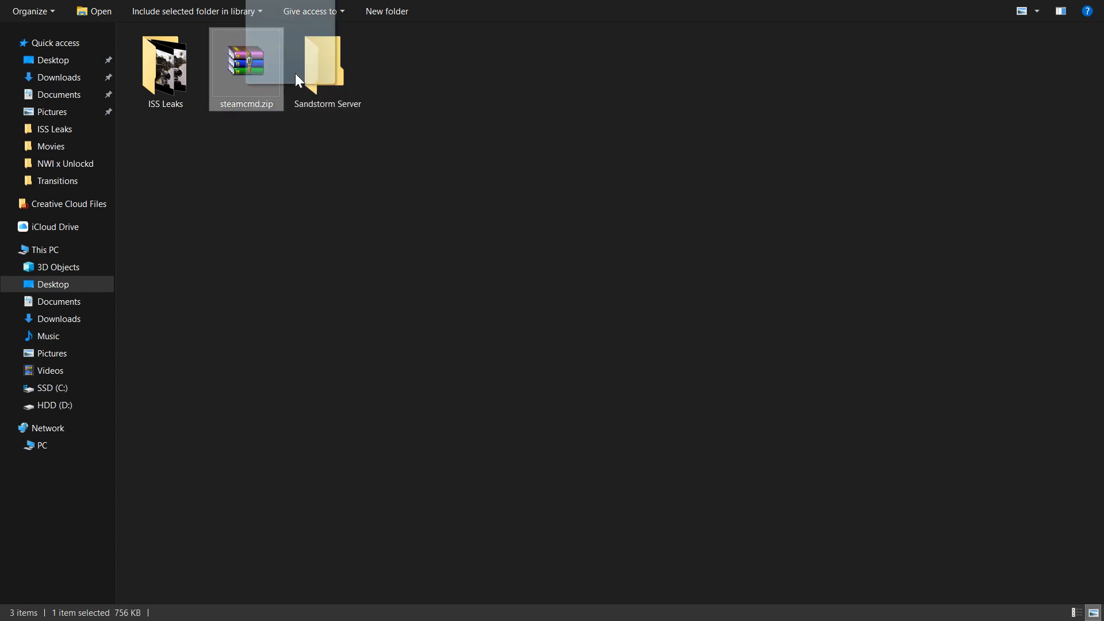
Step: Move steamcmd.zip into the folder, extract it there, and launch steamcmd.exe
{"action": "left_click", "coordinate": [1021, 12]}
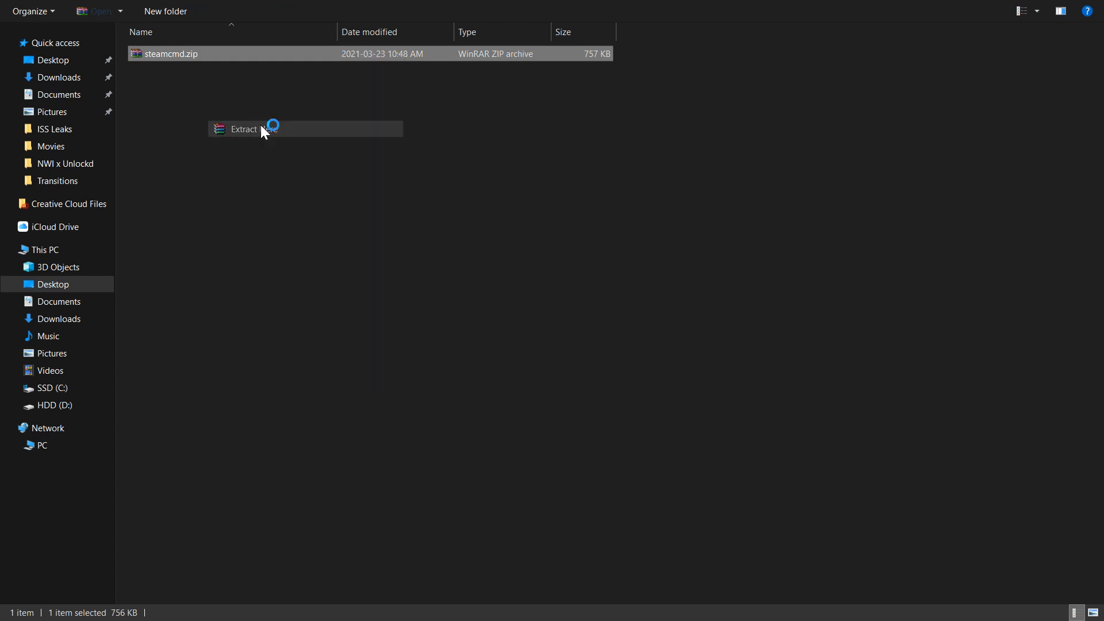
{"action": "left_click", "coordinate": [243, 129]}
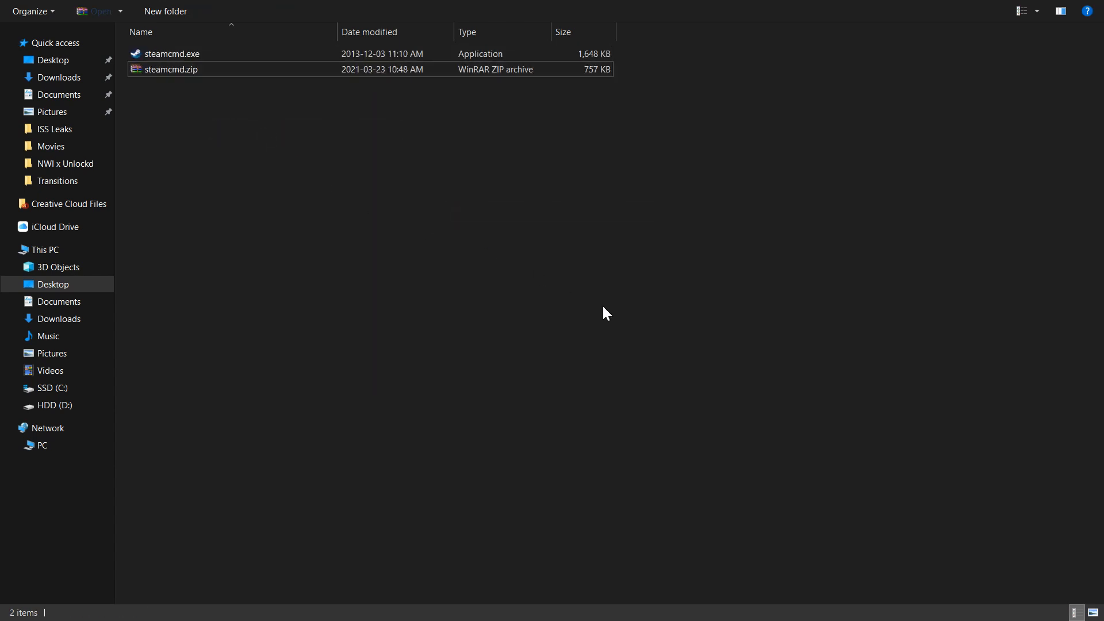
{"action": "double_click", "coordinate": [170, 54]}
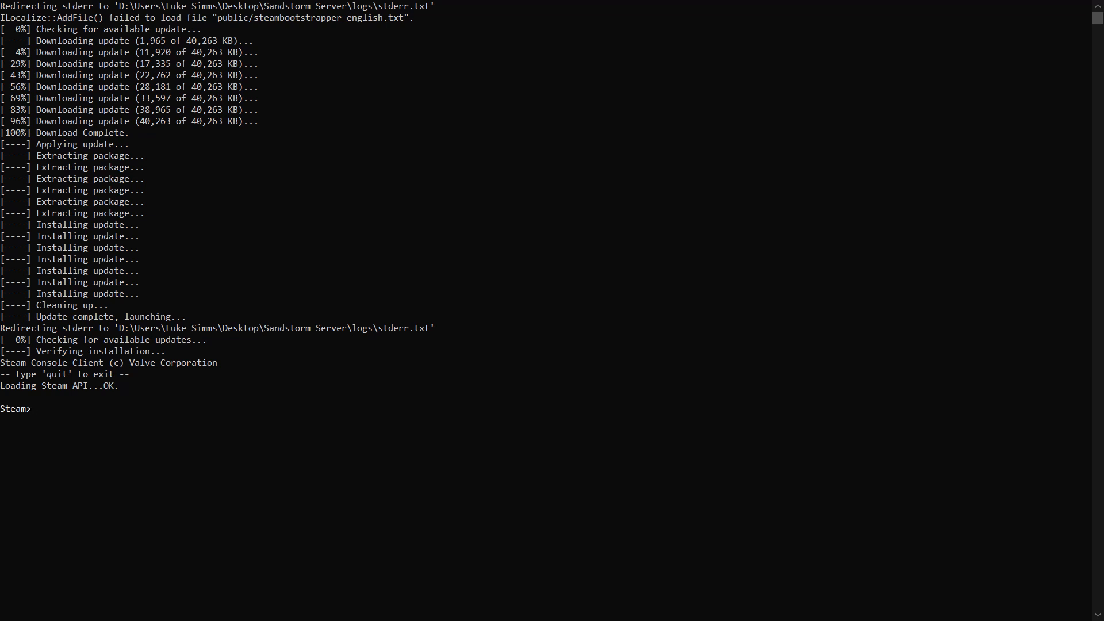
Step: Run 'login anonymous', then 'app_update 581330 validate' in SteamCMD
{"action": "type", "text": "login an"}
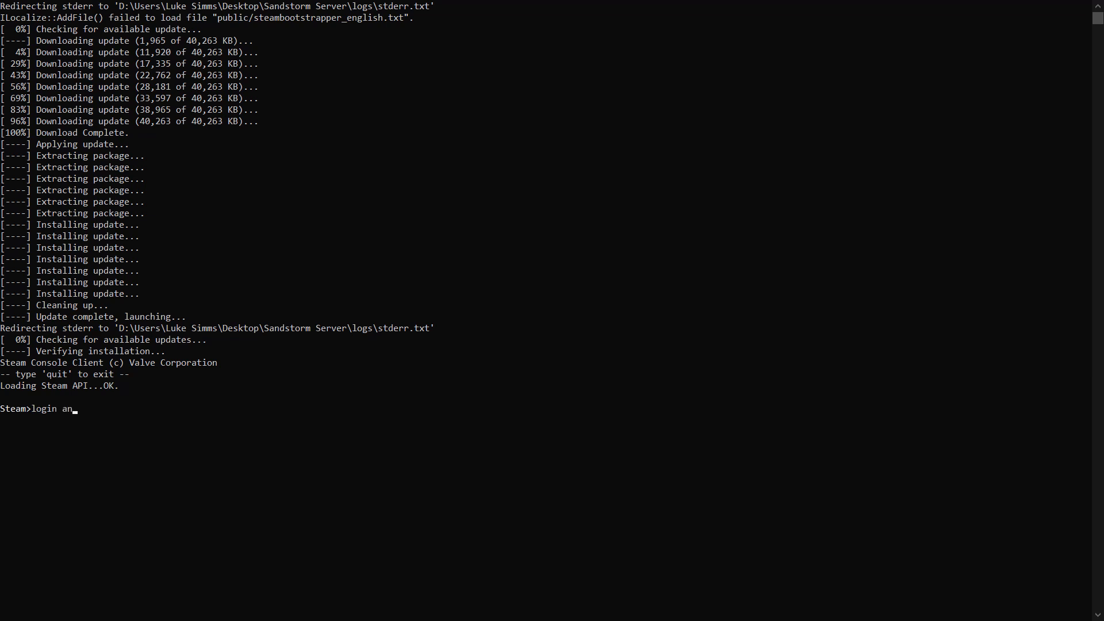
{"action": "key", "text": "Return"}
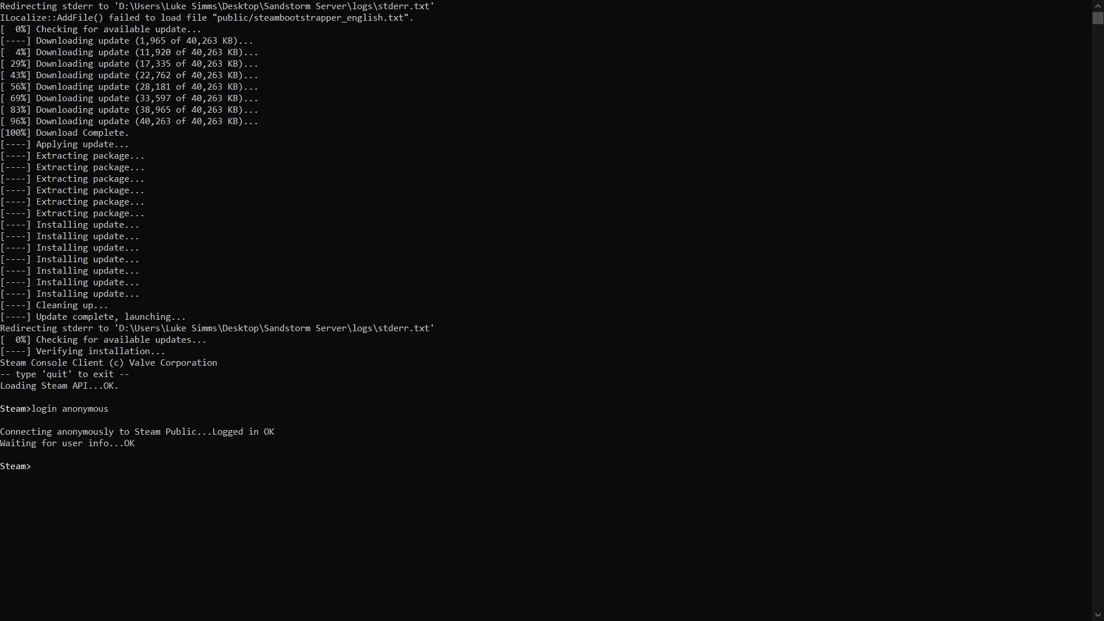
{"action": "type", "text": "app_update"}
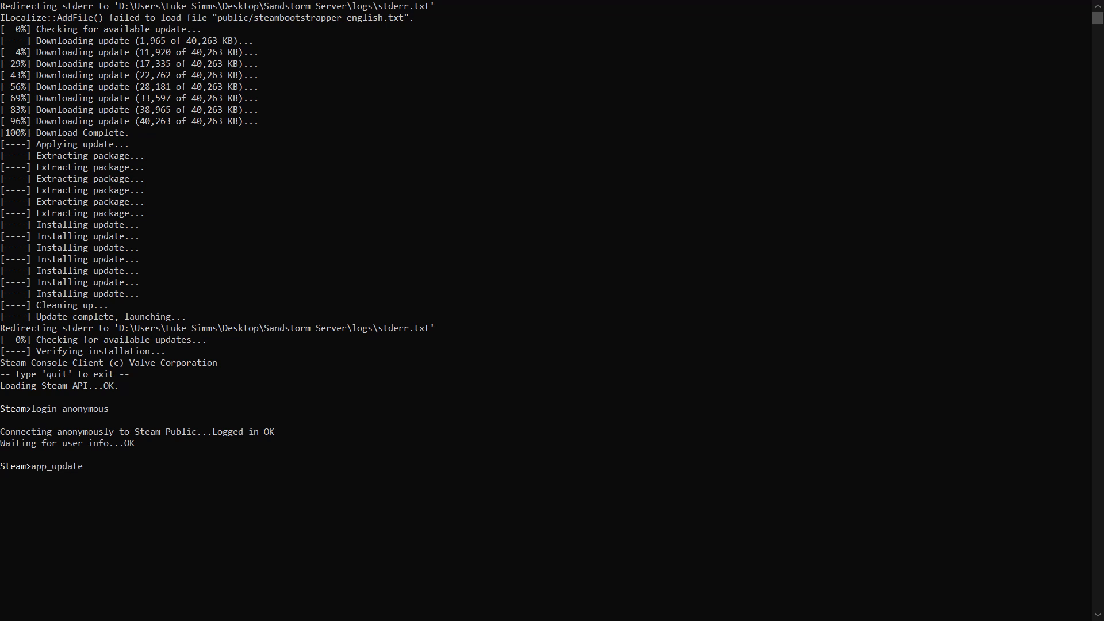
{"action": "type", "text": "581330"}
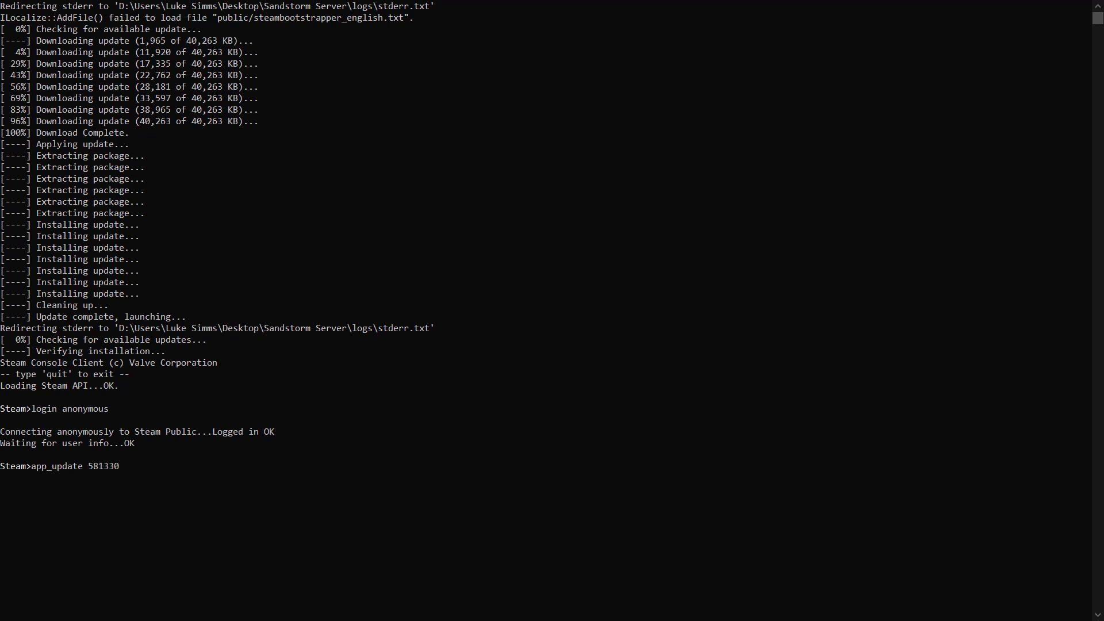
{"action": "type", "text": "valid"}
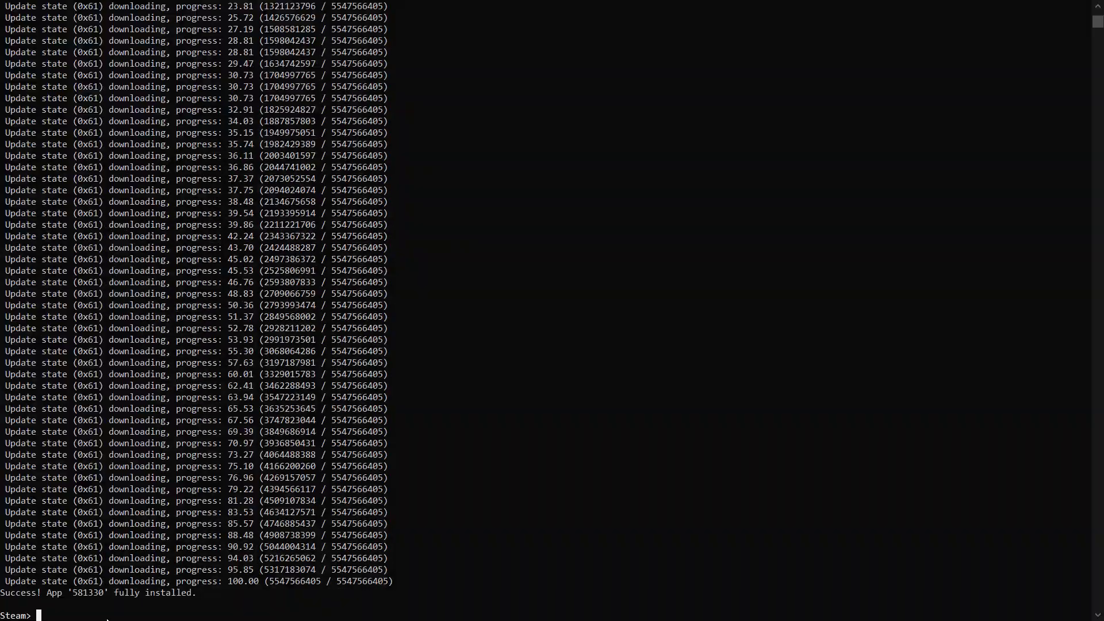
{"action": "type", "text": "q"}
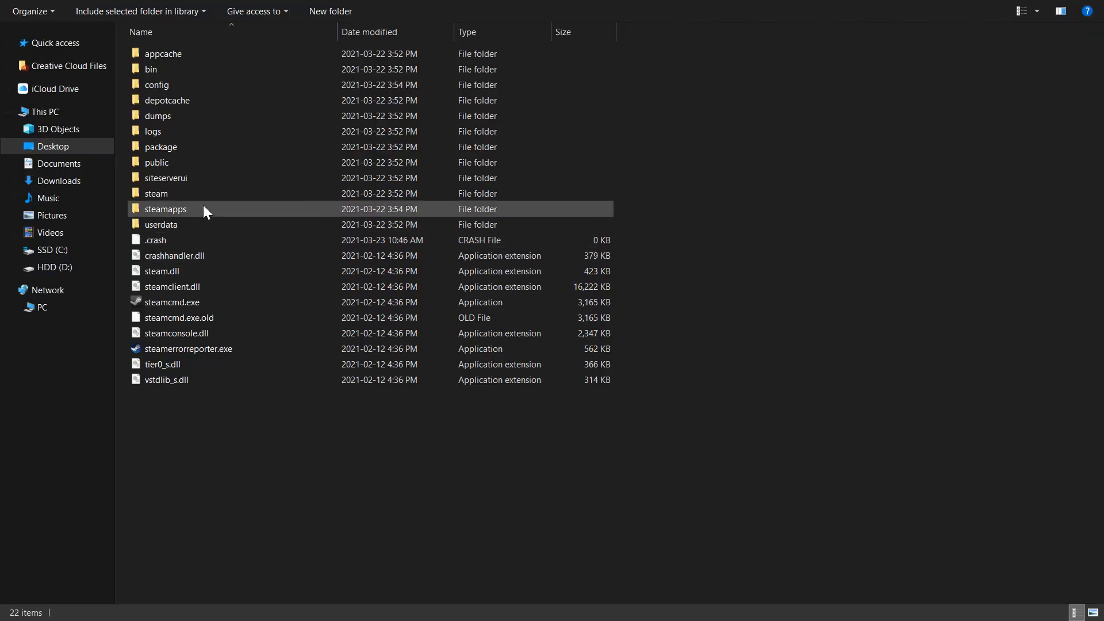
Step: Go through steamapps > common to the server folder, create start.bat and open it
{"action": "double_click", "coordinate": [166, 209]}
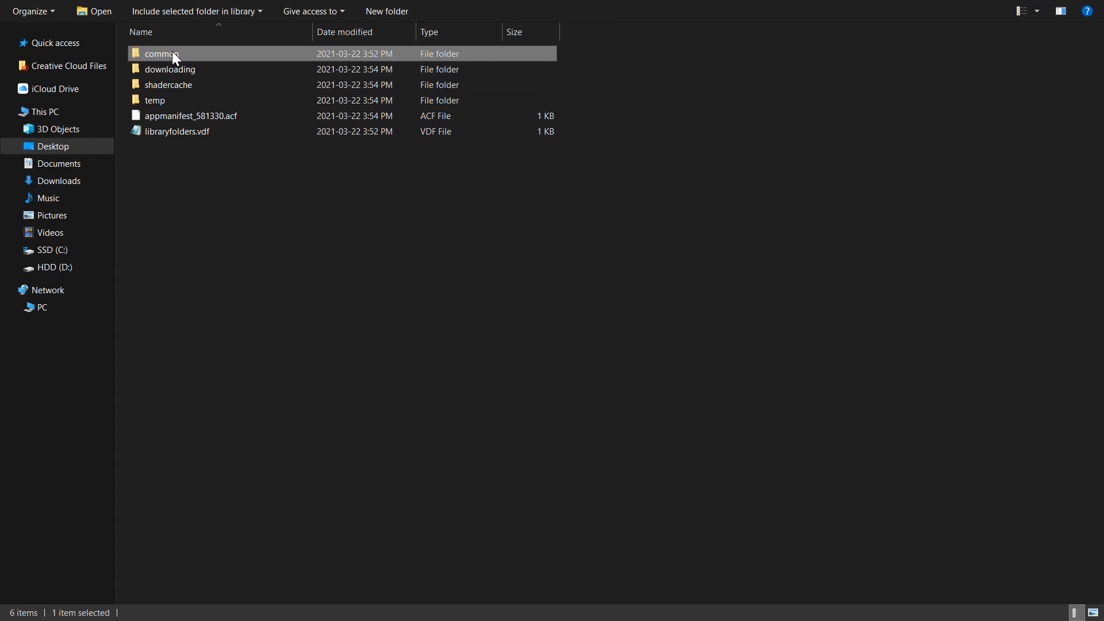
{"action": "double_click", "coordinate": [161, 53]}
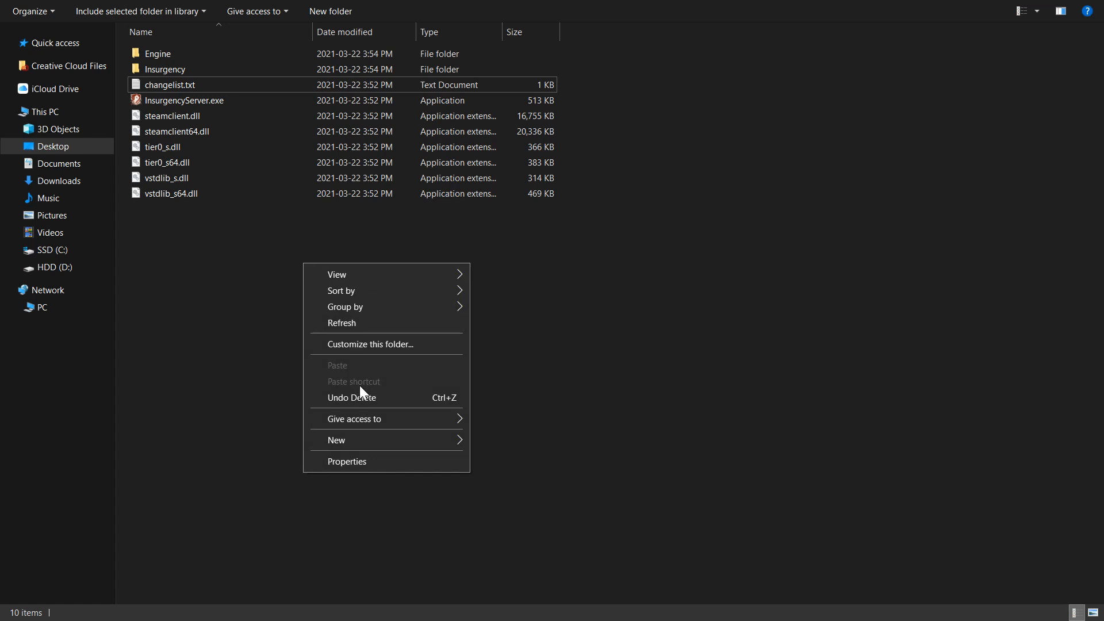
{"action": "left_click", "coordinate": [336, 439]}
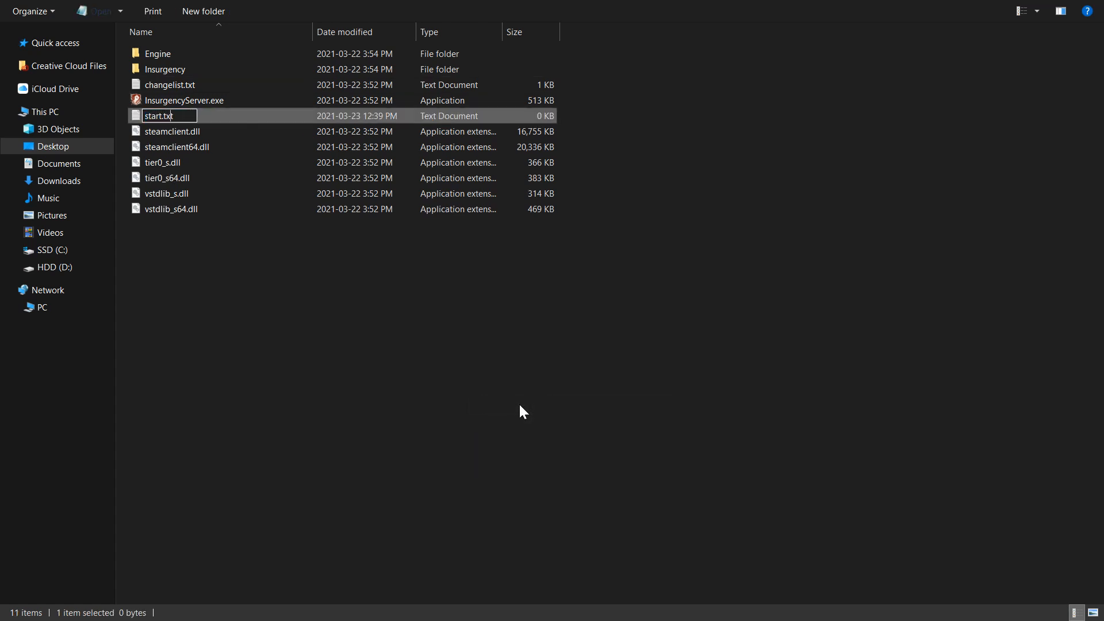
{"action": "type", "text": "bat"}
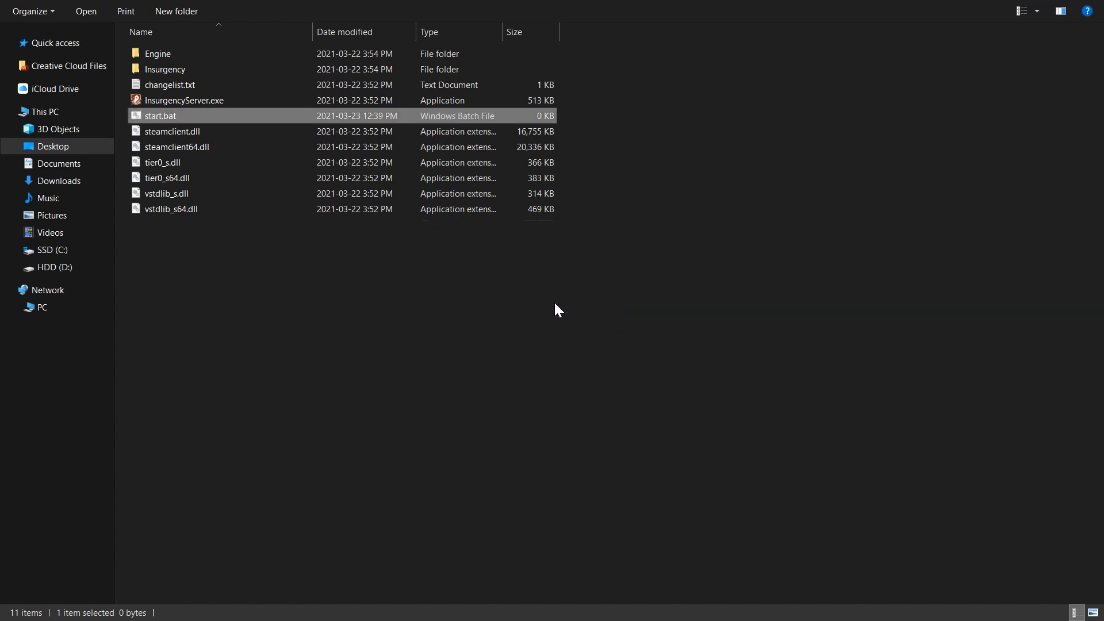
{"action": "double_click", "coordinate": [160, 116]}
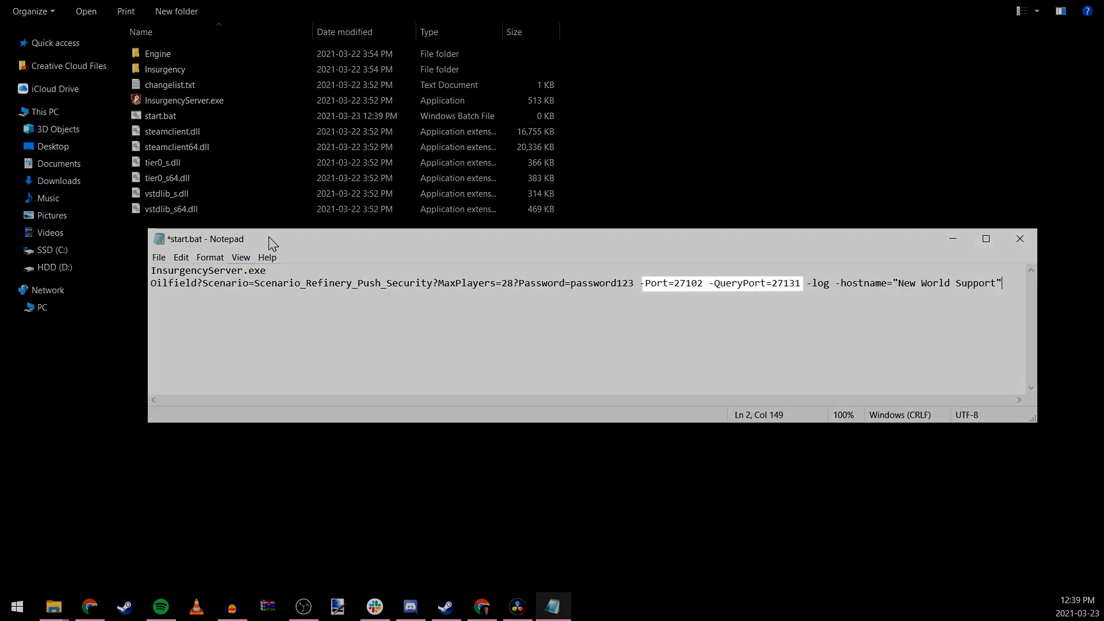
Step: Write the launch line with Oilfield Push Security, password, ports 27102/27131 and hostname
{"action": "left_click", "coordinate": [160, 116]}
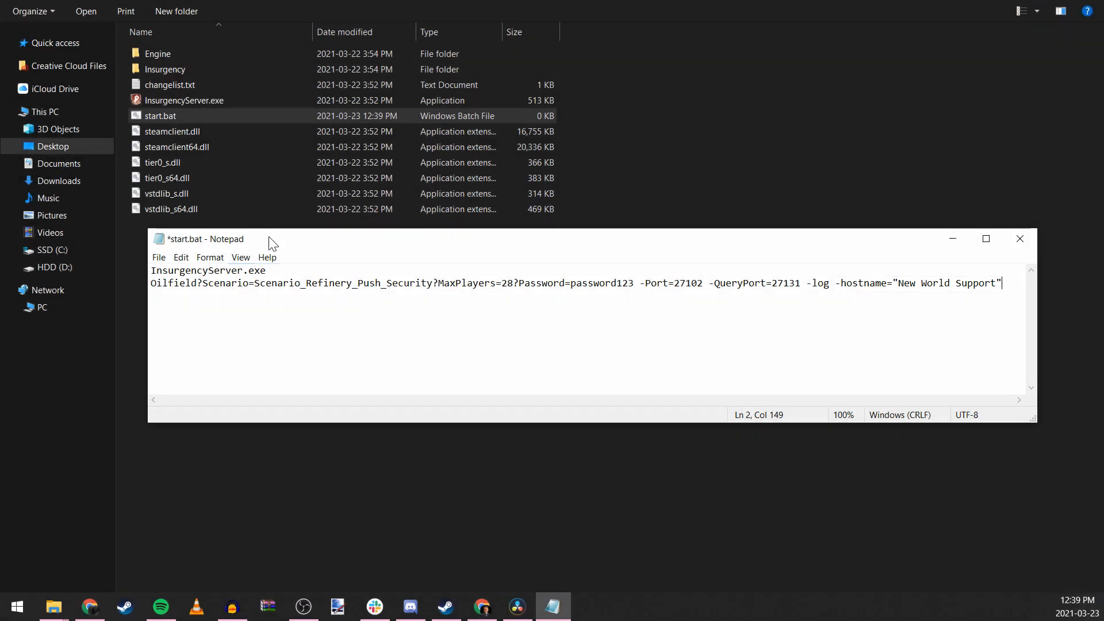
{"action": "double_click", "coordinate": [575, 282]}
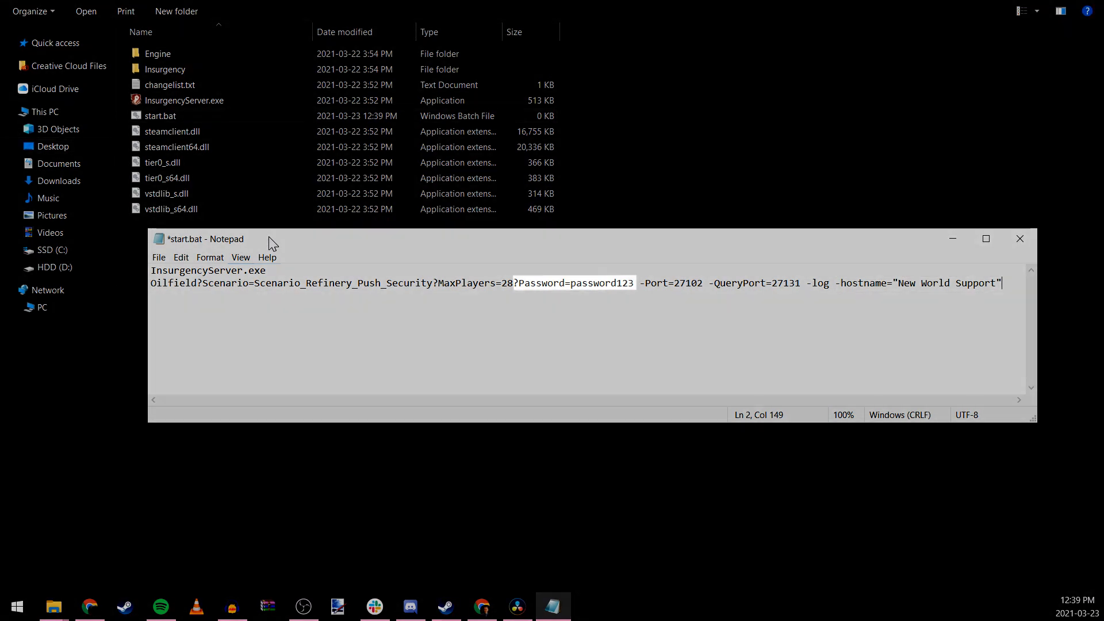
{"action": "left_click", "coordinate": [162, 115]}
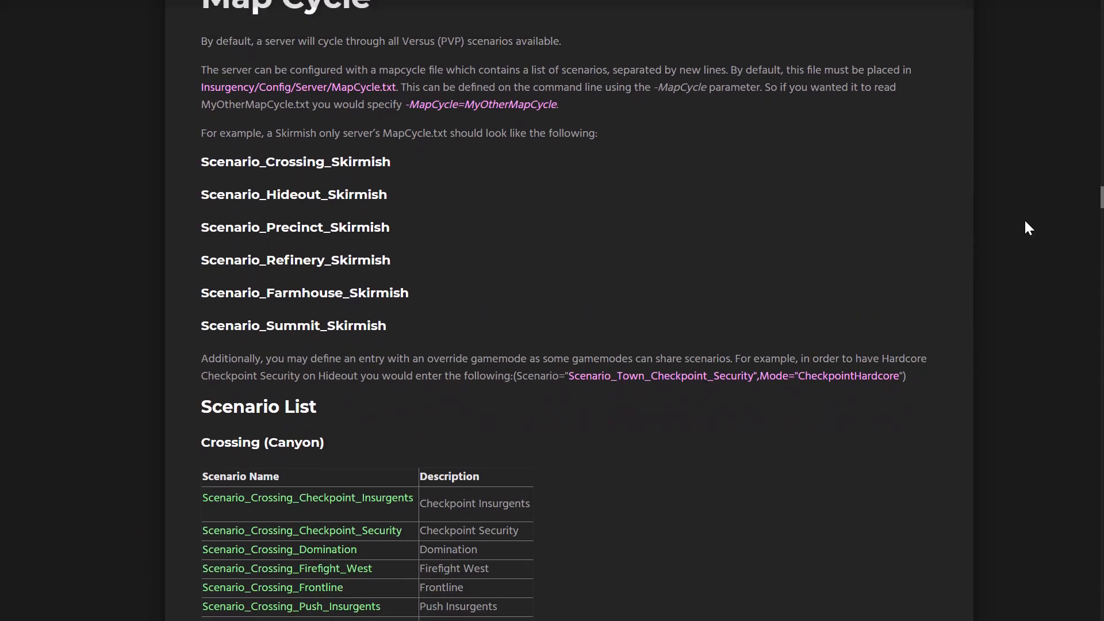
Step: Close start.bat in Notepad and choose Save to keep the changes
{"action": "scroll", "scroll_direction": "down", "scroll_amount": 3}
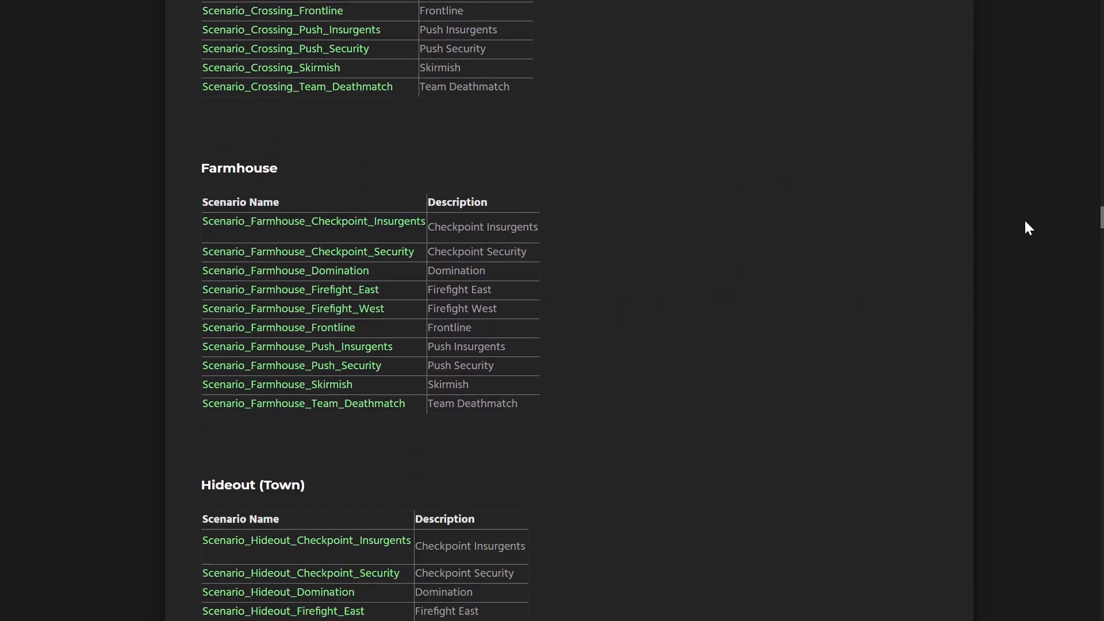
{"action": "scroll", "scroll_direction": "down", "scroll_amount": 3}
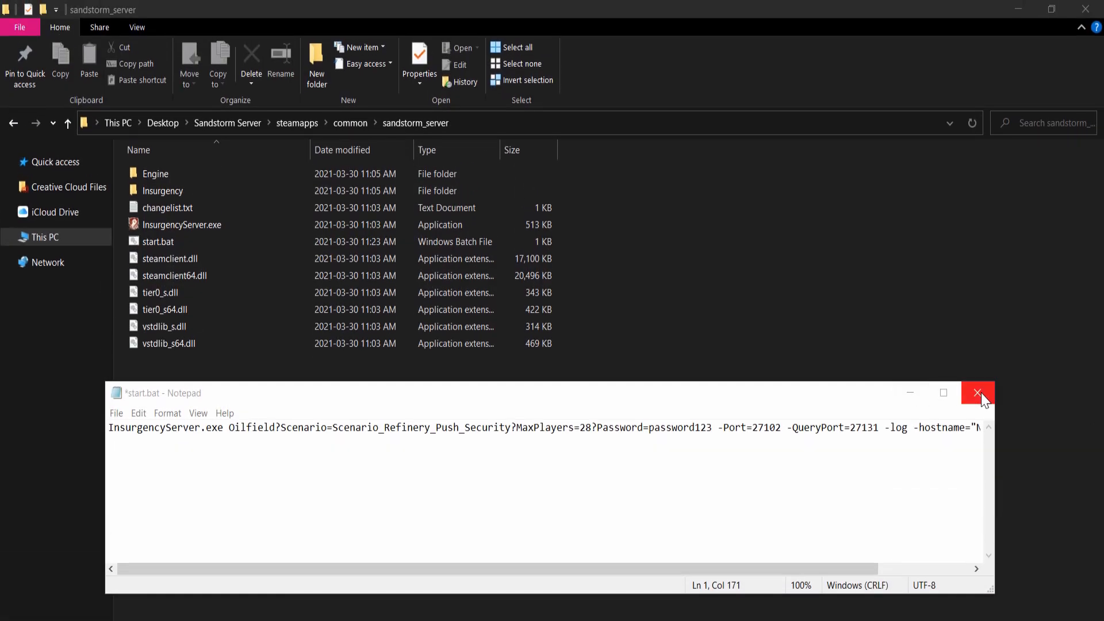
{"action": "left_click", "coordinate": [977, 392]}
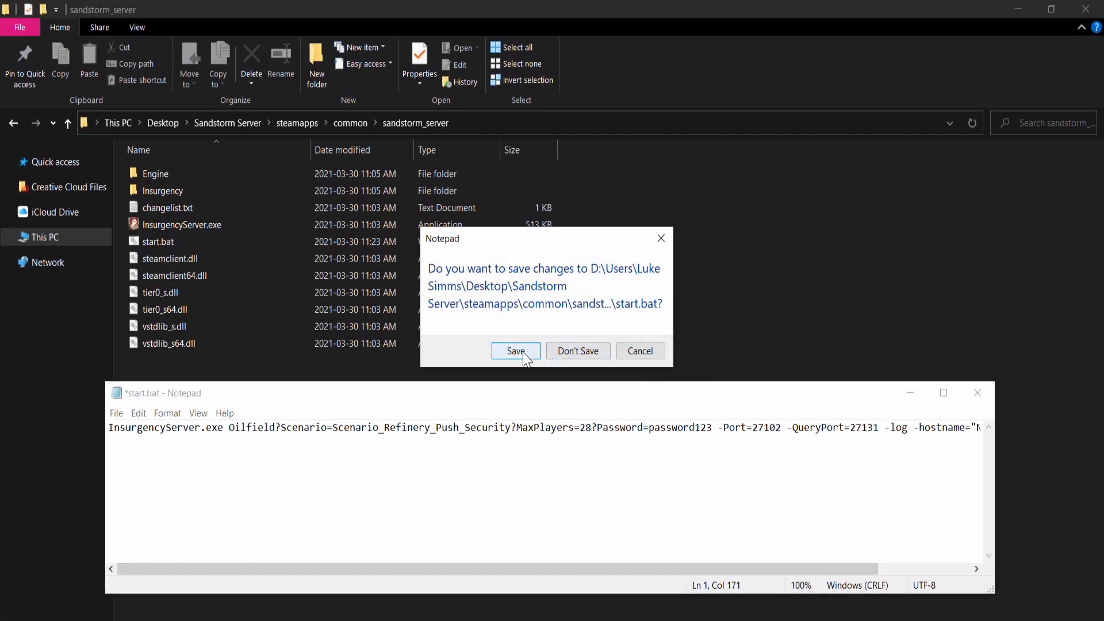
{"action": "left_click", "coordinate": [515, 350]}
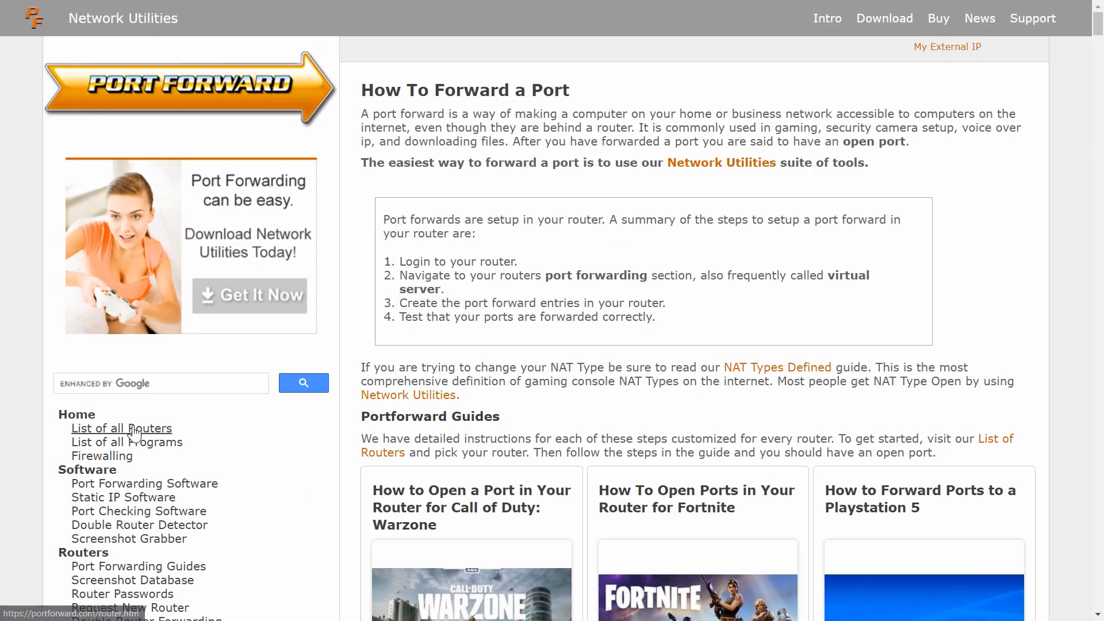
Step: Open portforward.com's router list and run ipconfig in Command Prompt
{"action": "left_click", "coordinate": [121, 427]}
{"action": "type", "text": "ipconfi"}
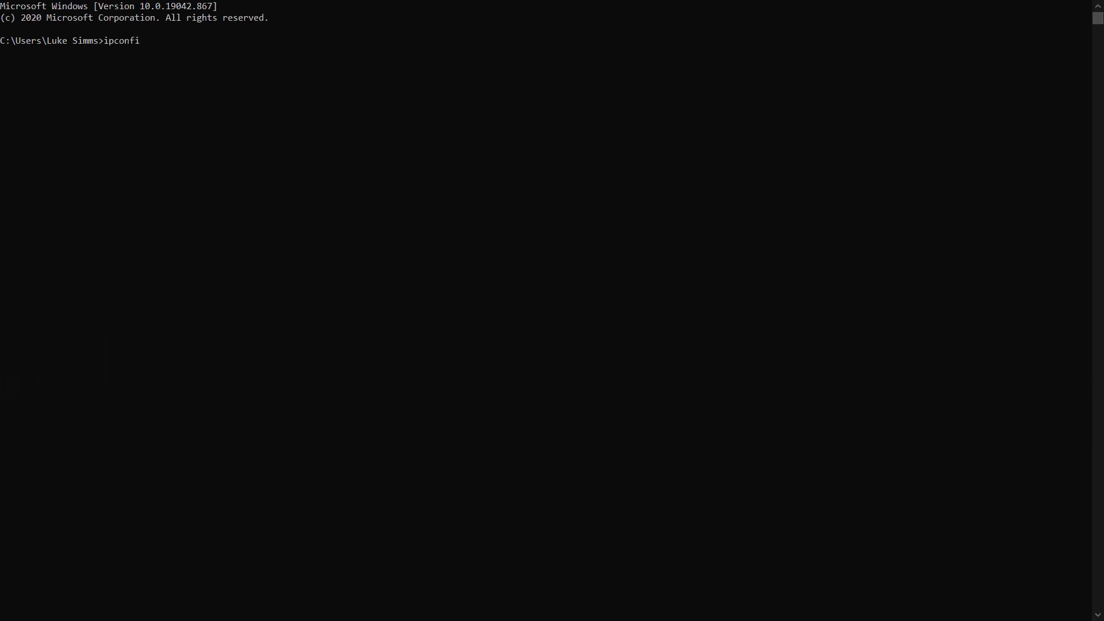
{"action": "key", "text": "Return"}
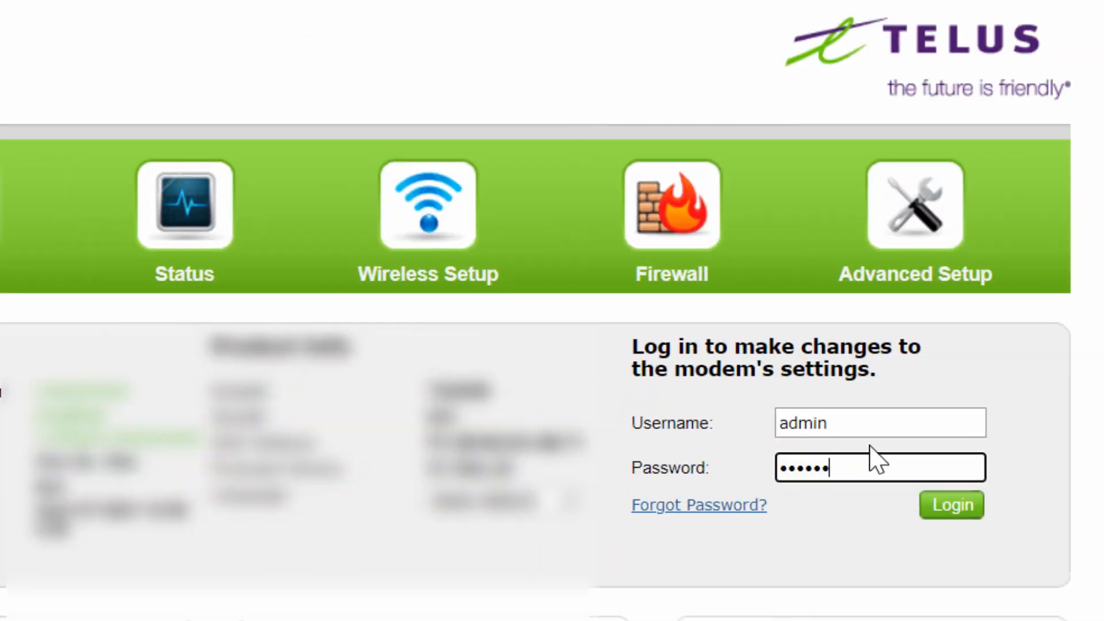
Step: Log in to the router, apply TCP forwarding for ports 27100–27200, then select UDP
{"action": "left_click", "coordinate": [950, 504]}
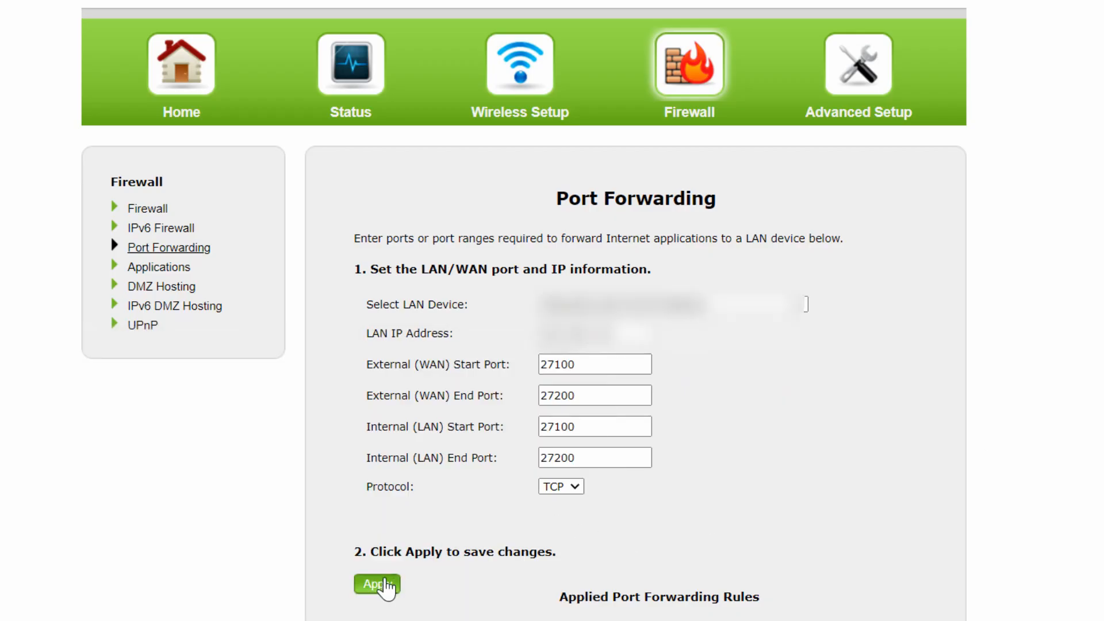
{"action": "left_click", "coordinate": [560, 486]}
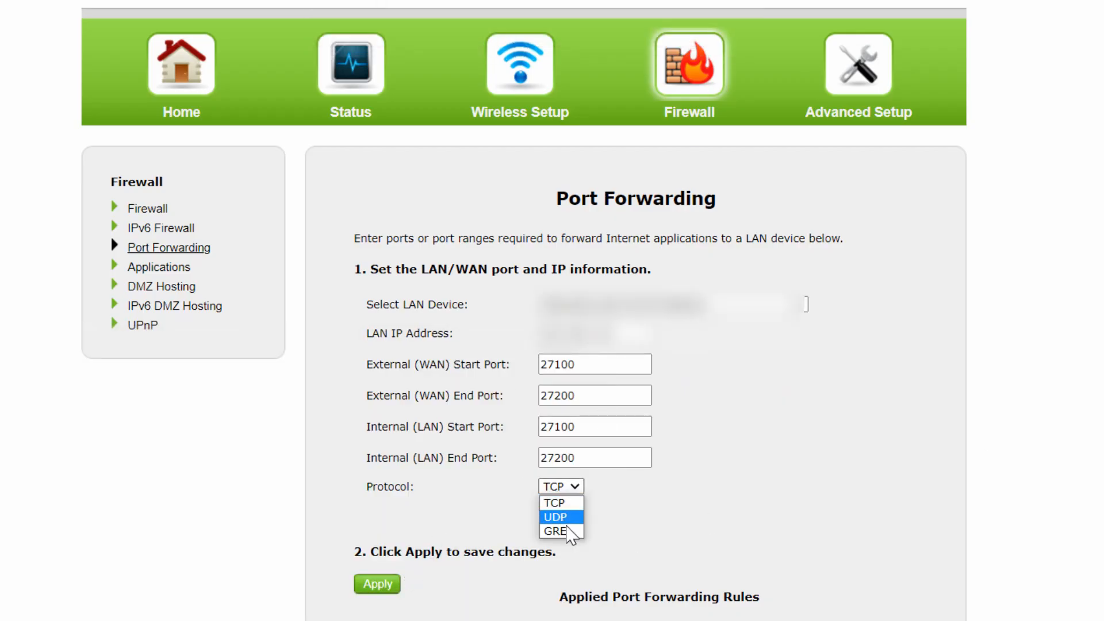
{"action": "left_click", "coordinate": [555, 517]}
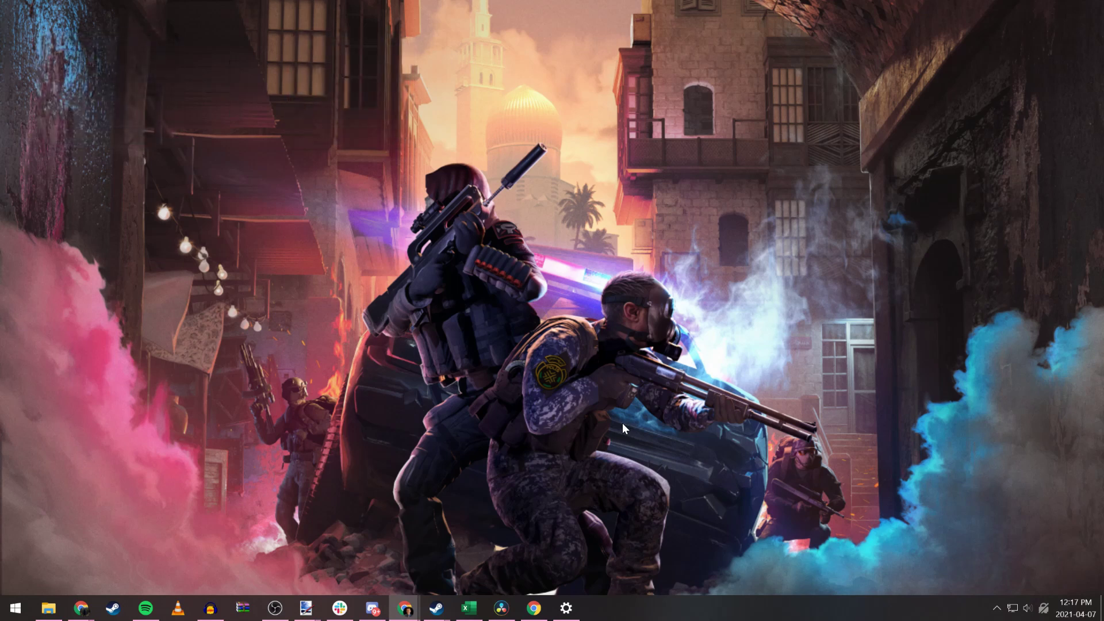
Step: Launch wf.msc from the Run prompt and show the Inbound Rules list
{"action": "key", "text": "Win+r"}
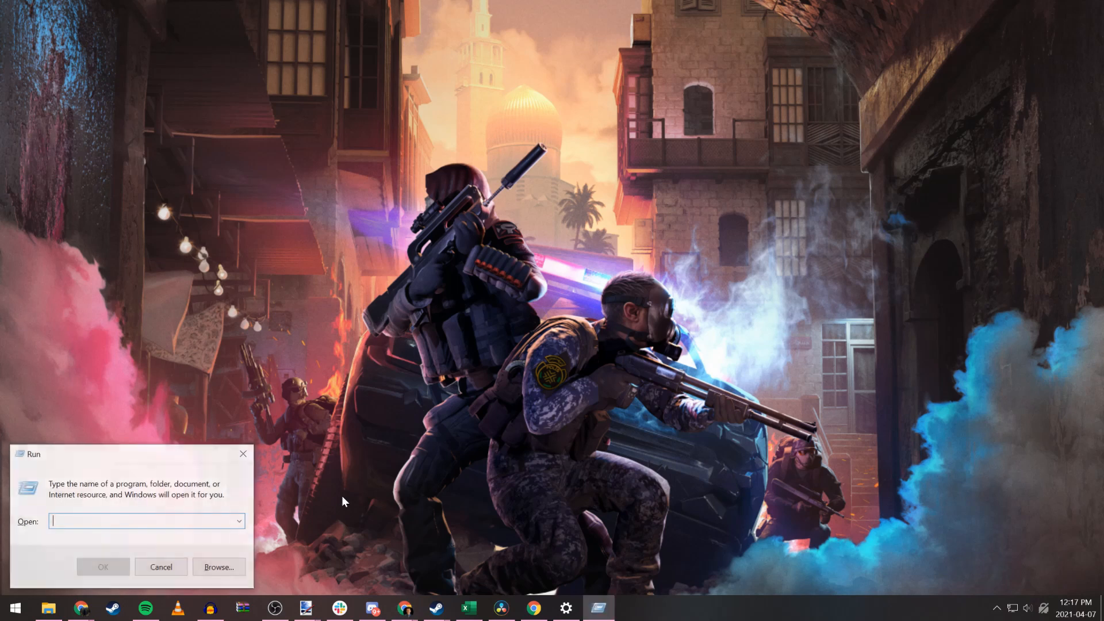
{"action": "type", "text": "wf"}
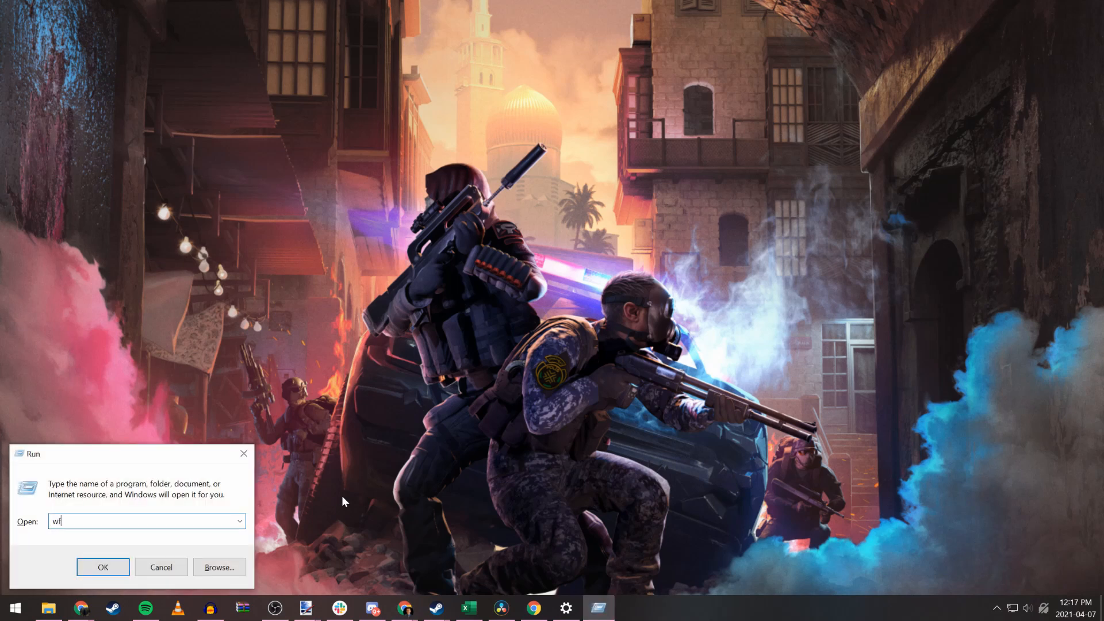
{"action": "type", "text": ".msc"}
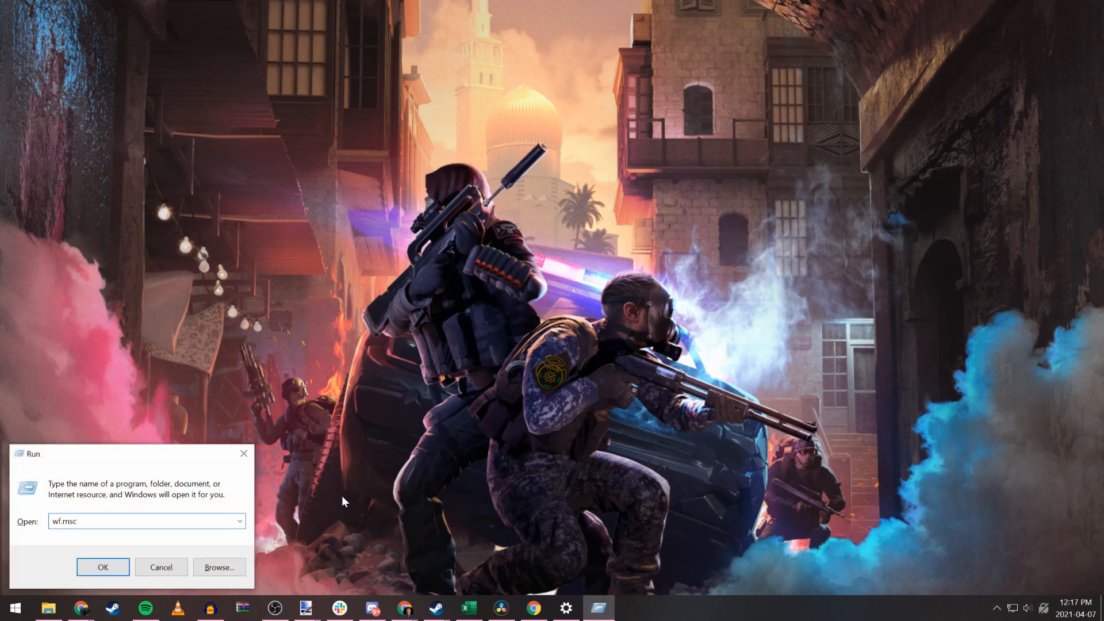
{"action": "left_click", "coordinate": [103, 567]}
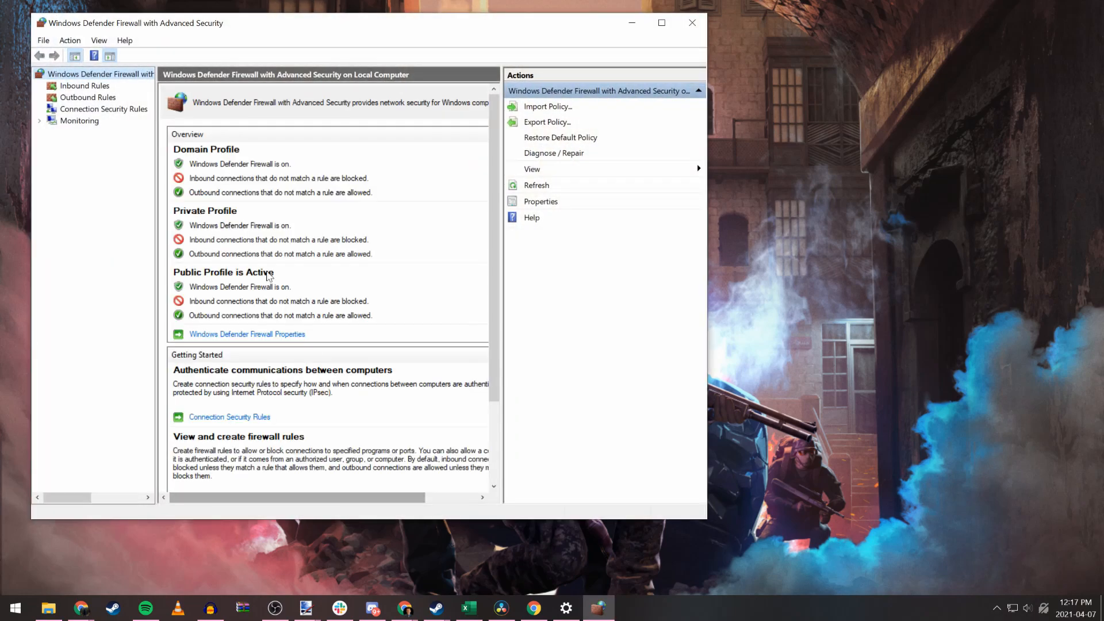
{"action": "left_click", "coordinate": [84, 85]}
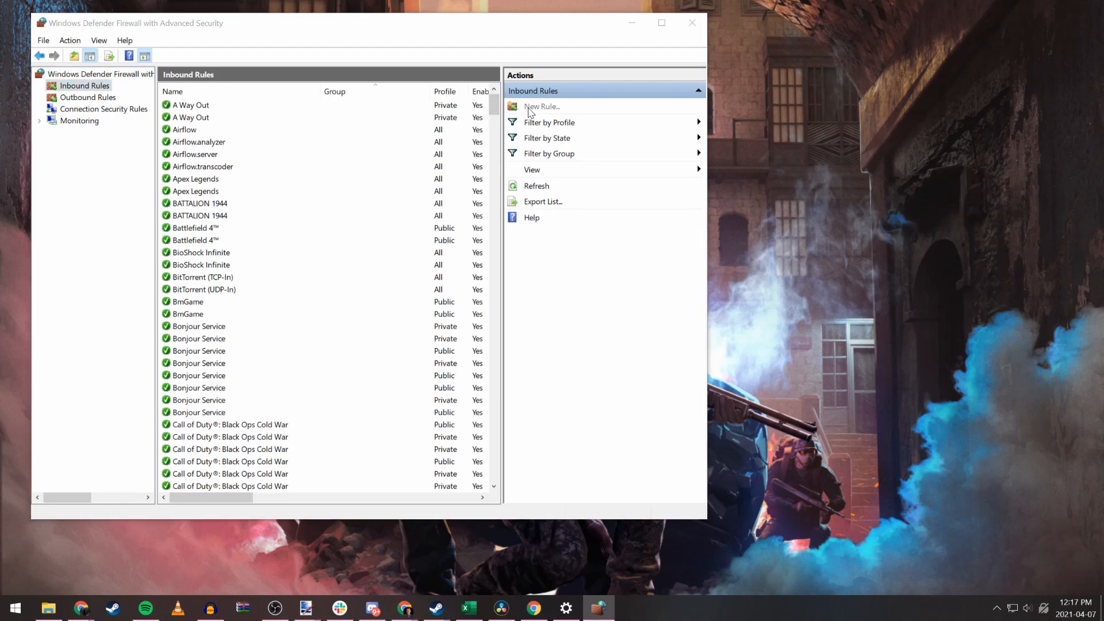
Step: Create inbound rule 'Insurgency: Sandstorm' allowing TCP ports 27102, 27131 on all profiles
{"action": "left_click", "coordinate": [543, 106]}
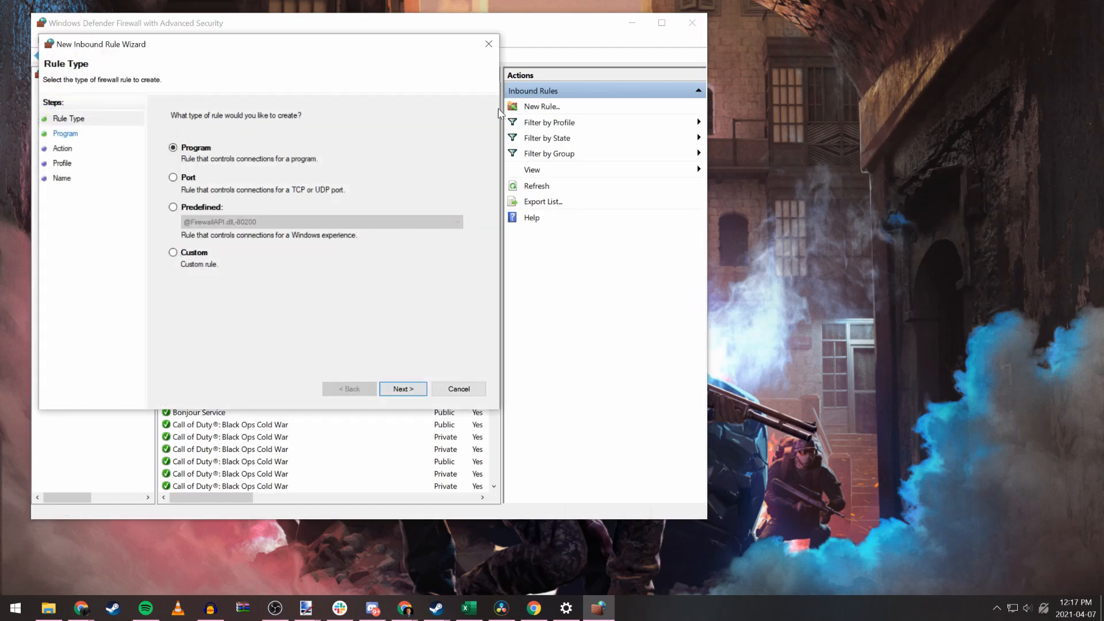
{"action": "left_click", "coordinate": [173, 177]}
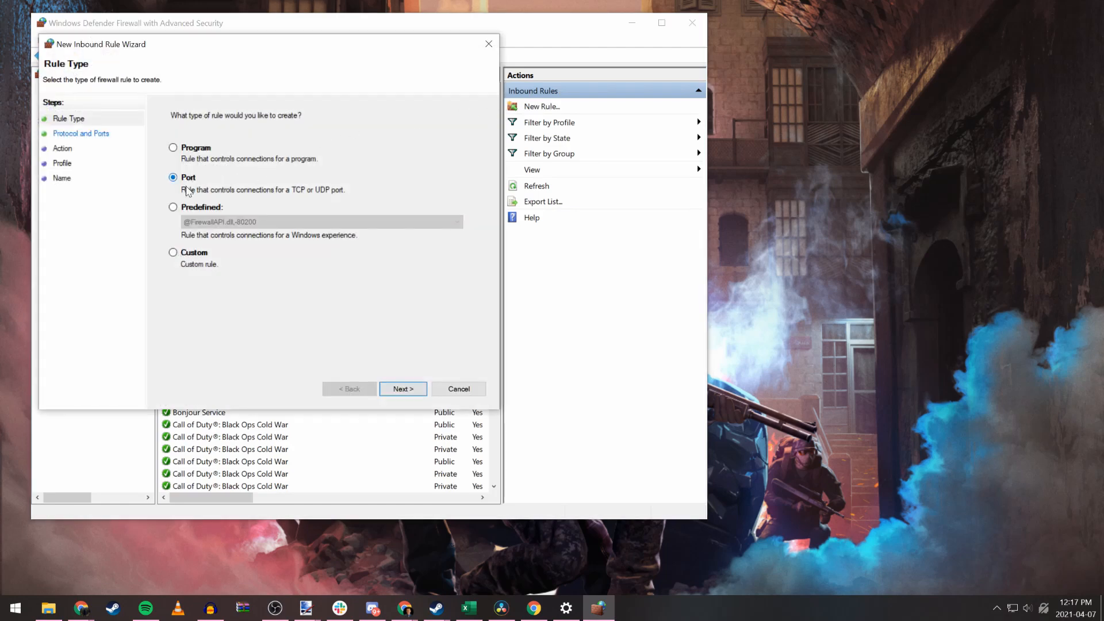
{"action": "left_click", "coordinate": [402, 389]}
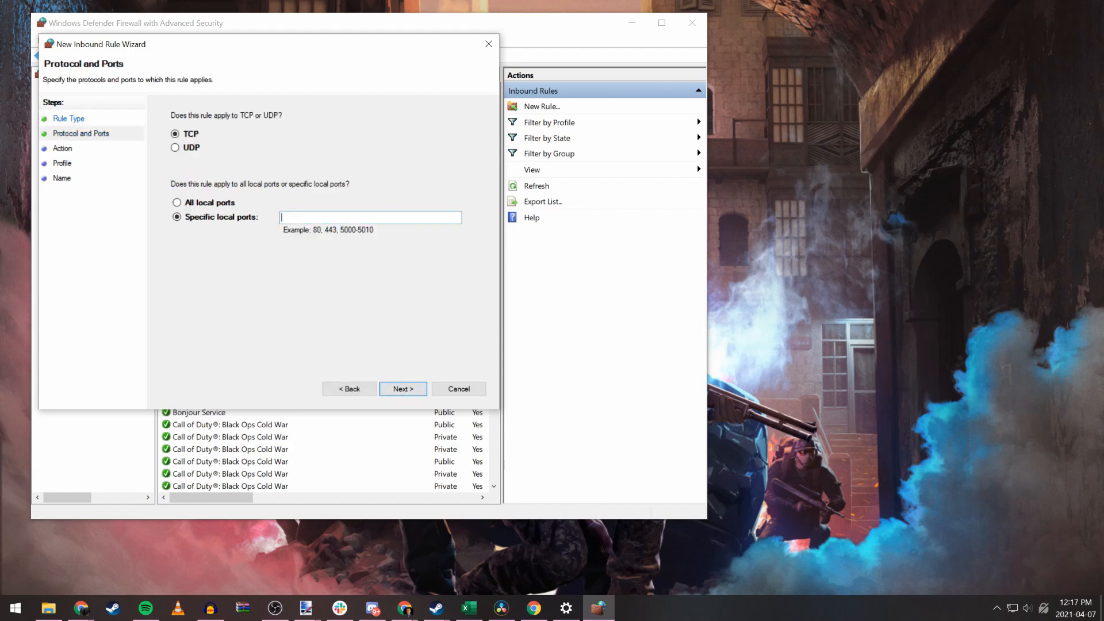
{"action": "type", "text": "2710"}
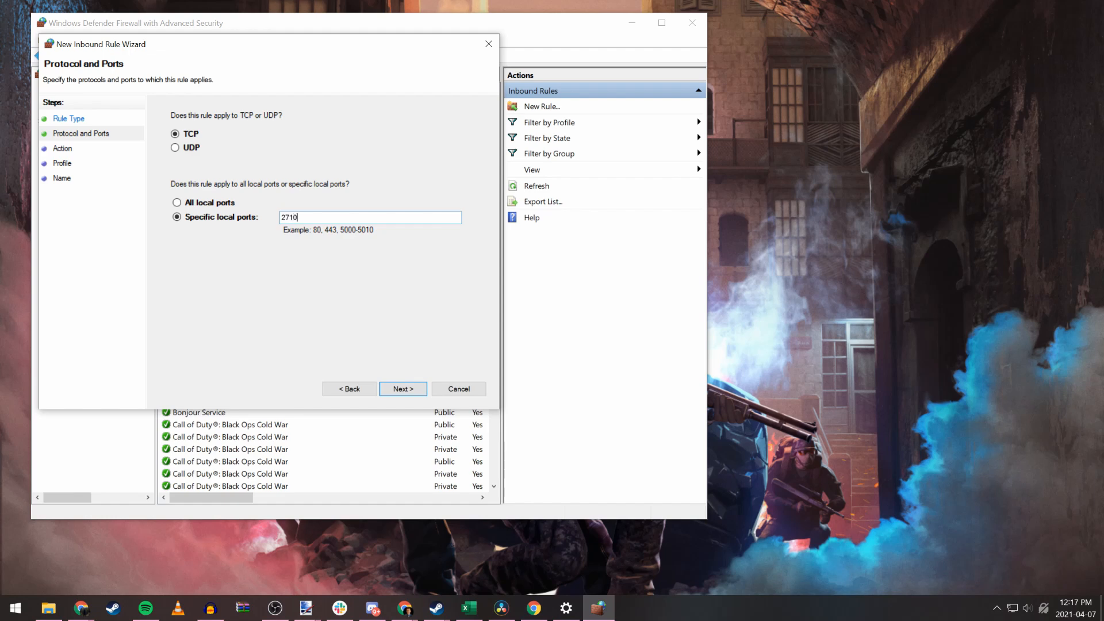
{"action": "type", "text": "2"}
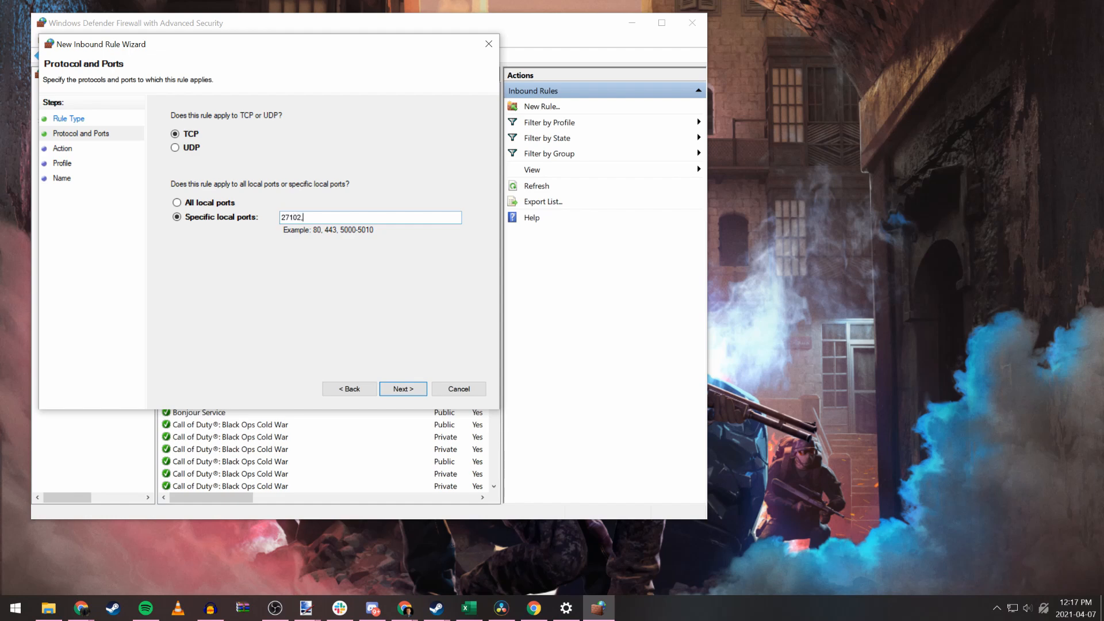
{"action": "type", "text": ", 27"}
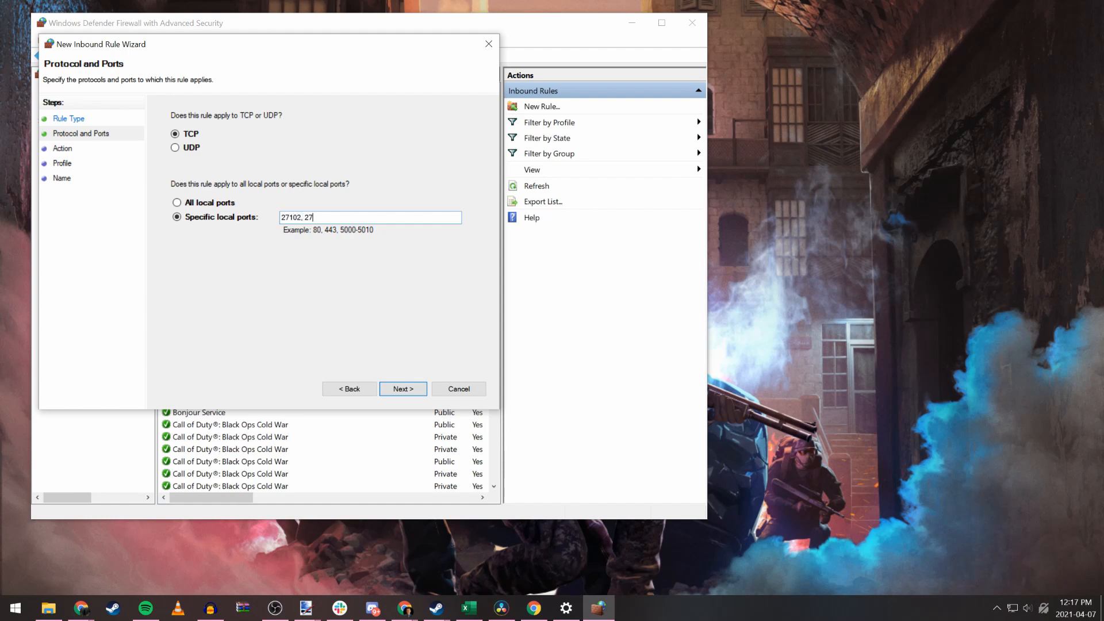
{"action": "type", "text": "131"}
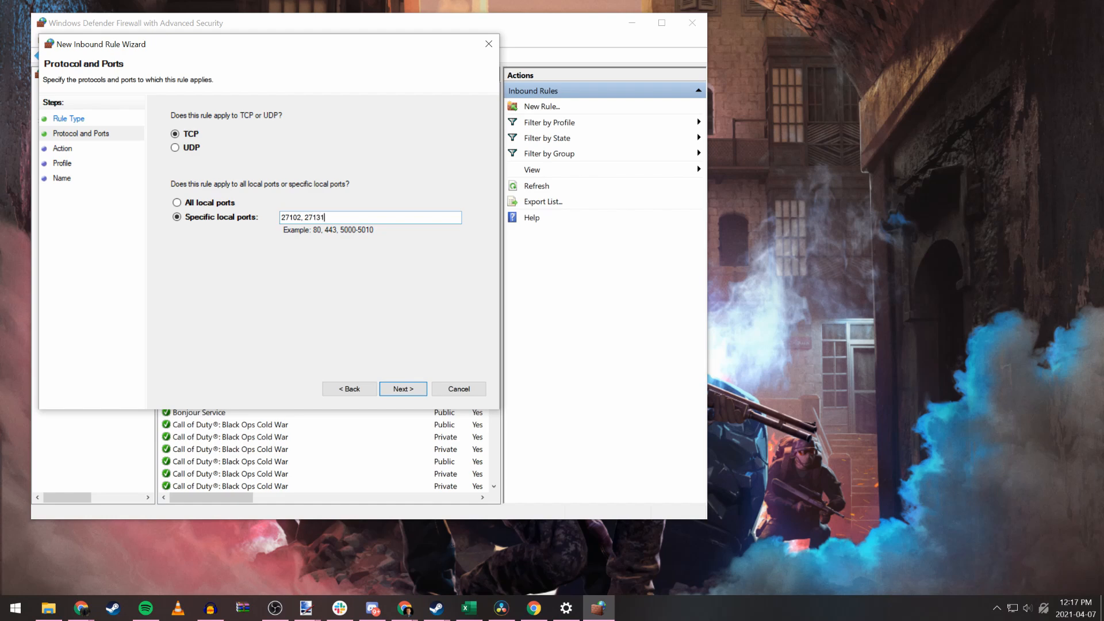
{"action": "left_click", "coordinate": [402, 389]}
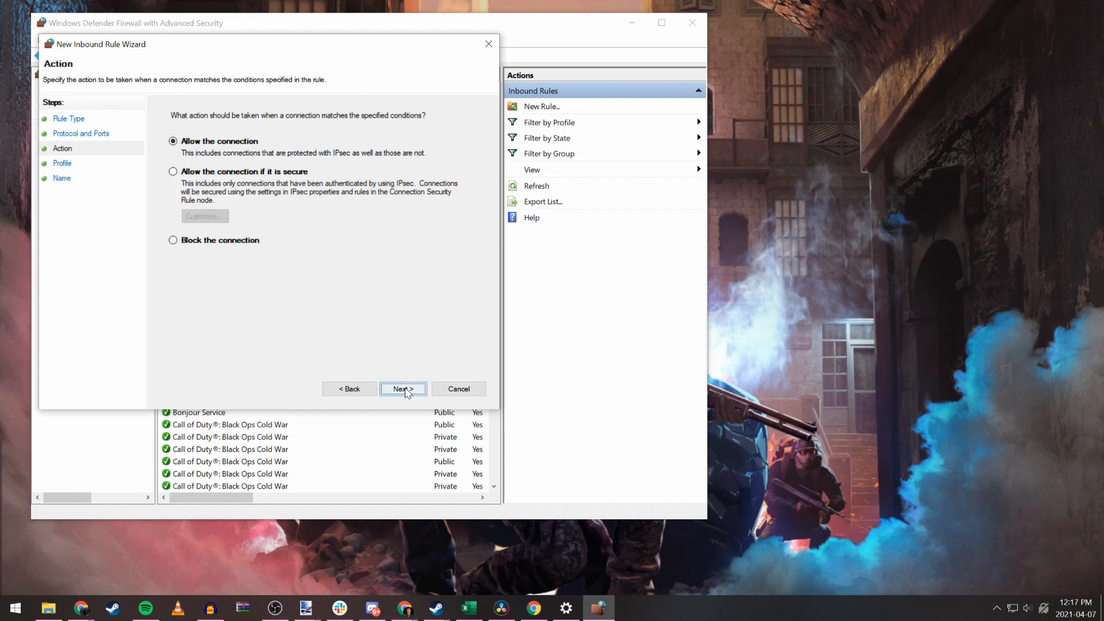
{"action": "left_click", "coordinate": [402, 389]}
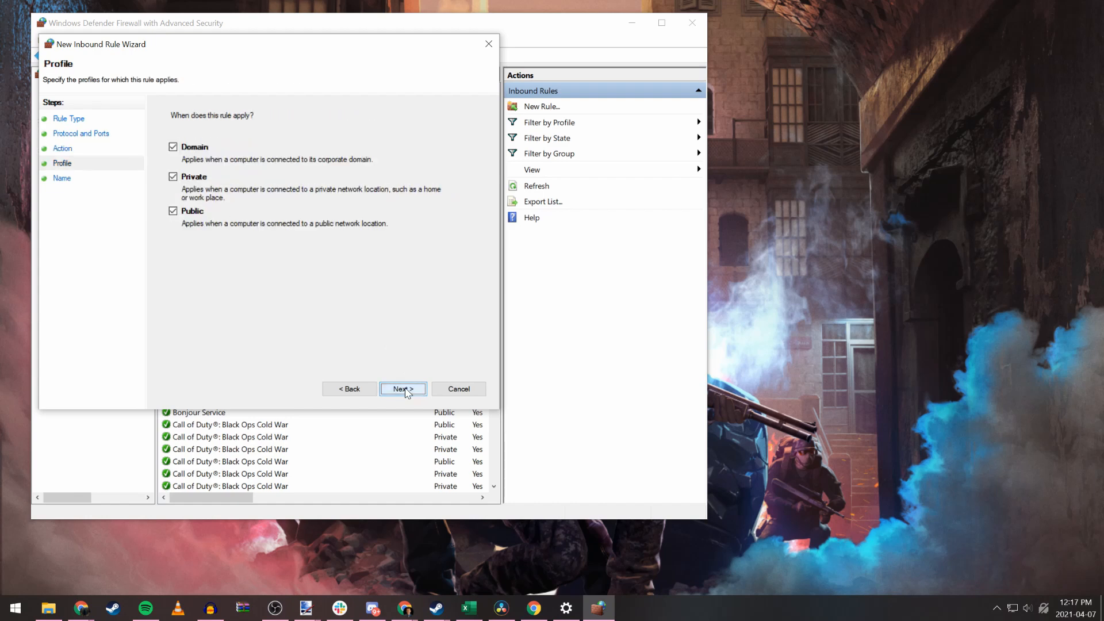
{"action": "left_click", "coordinate": [402, 389]}
{"action": "type", "text": "Insurgency: Sandstorm"}
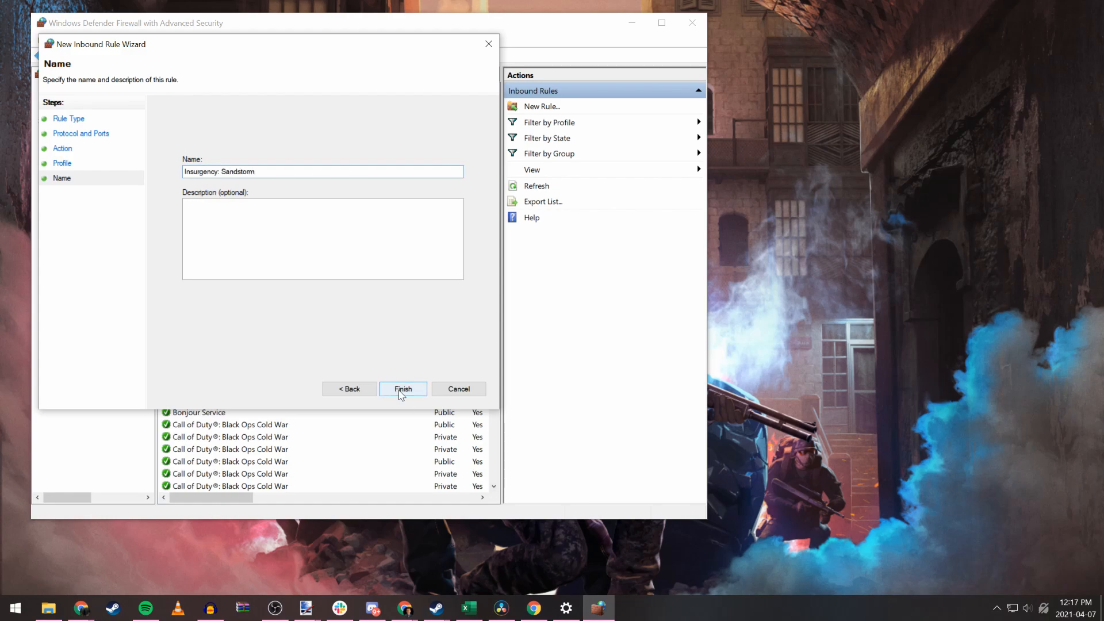
{"action": "left_click", "coordinate": [403, 389]}
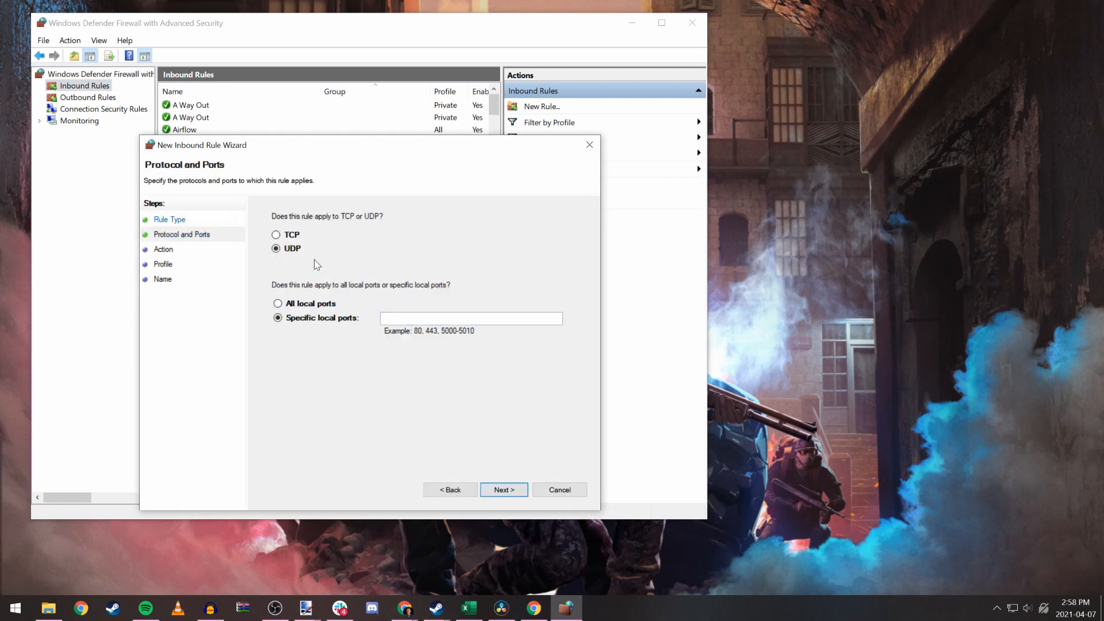
Step: Enter UDP local ports beginning 27102 for the second inbound rule and continue
{"action": "type", "text": "27102, 271"}
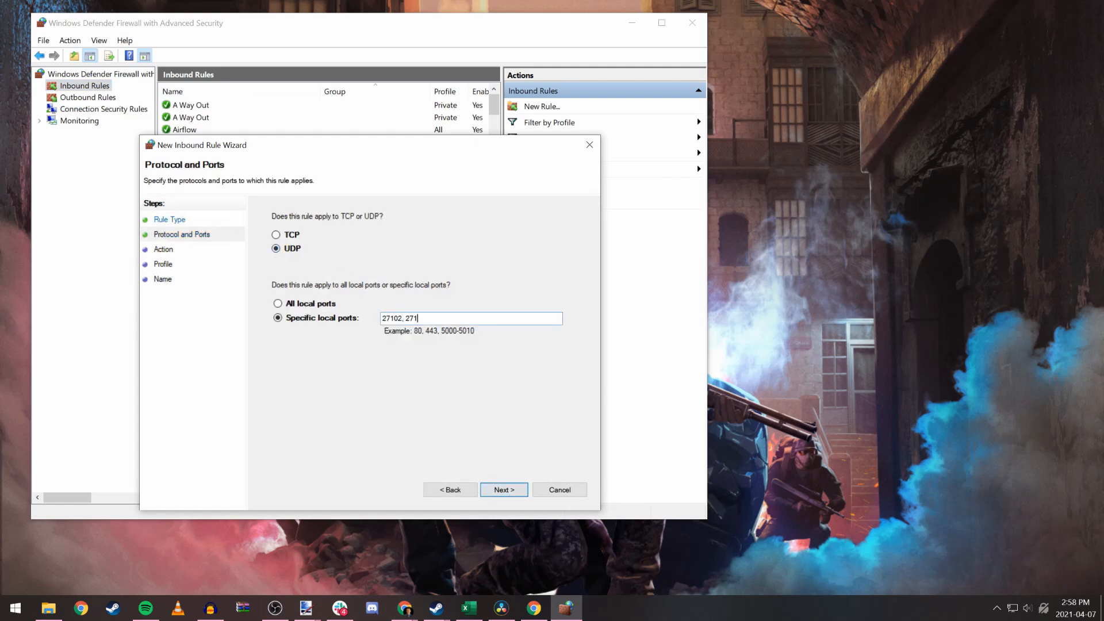
{"action": "left_click", "coordinate": [503, 489]}
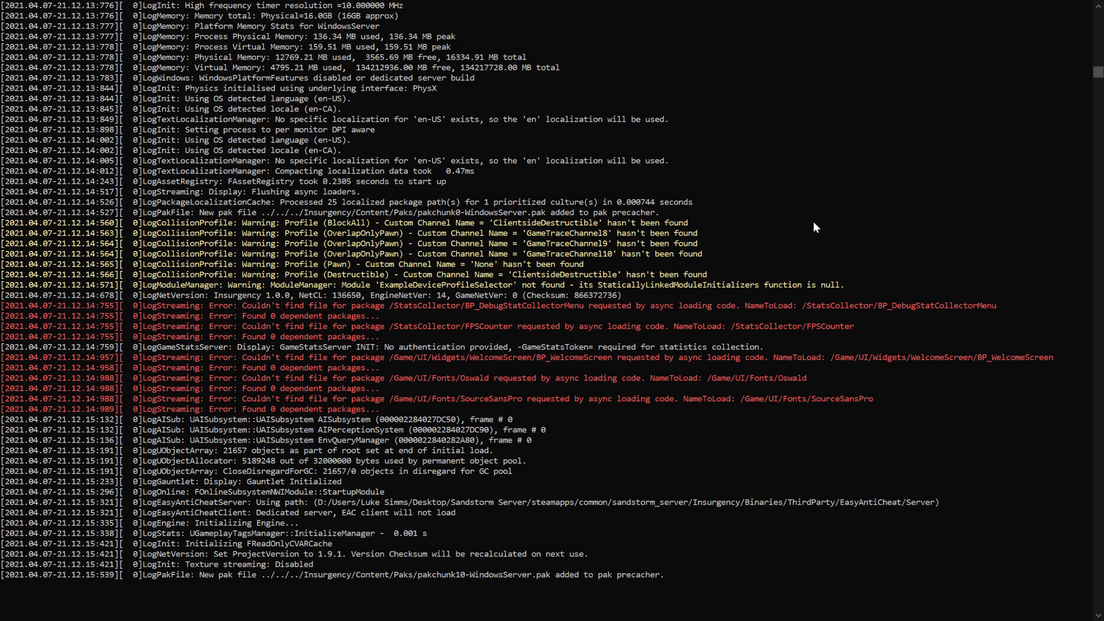
Step: Scroll the server console log until the Oilfield scenario loading completes
{"action": "scroll", "scroll_direction": "down", "scroll_amount": 3}
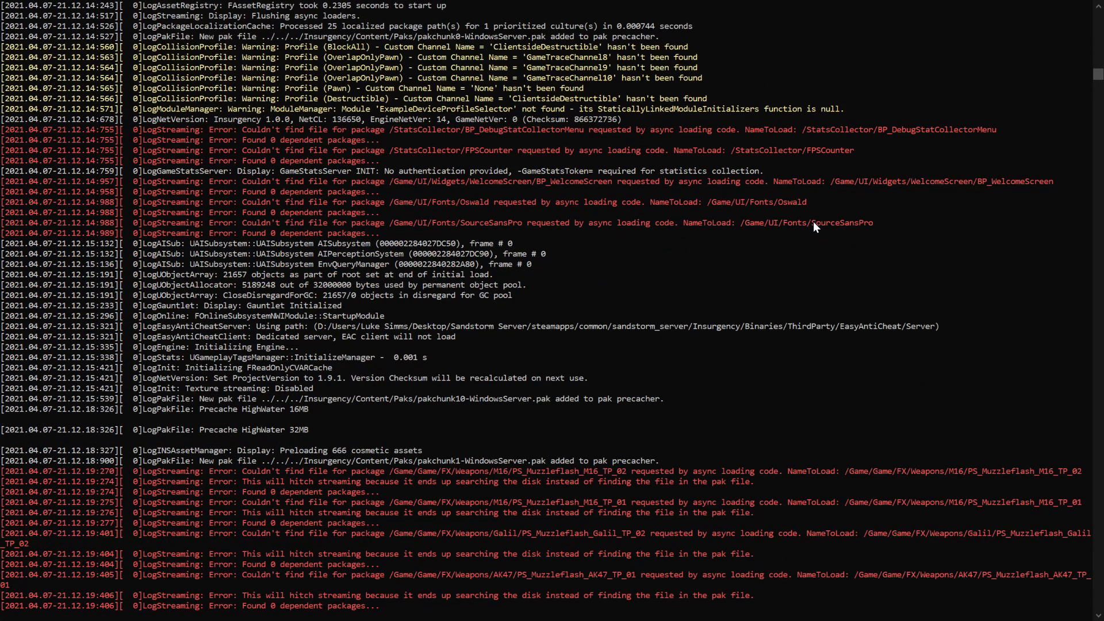
{"action": "scroll", "scroll_direction": "down", "scroll_amount": 3}
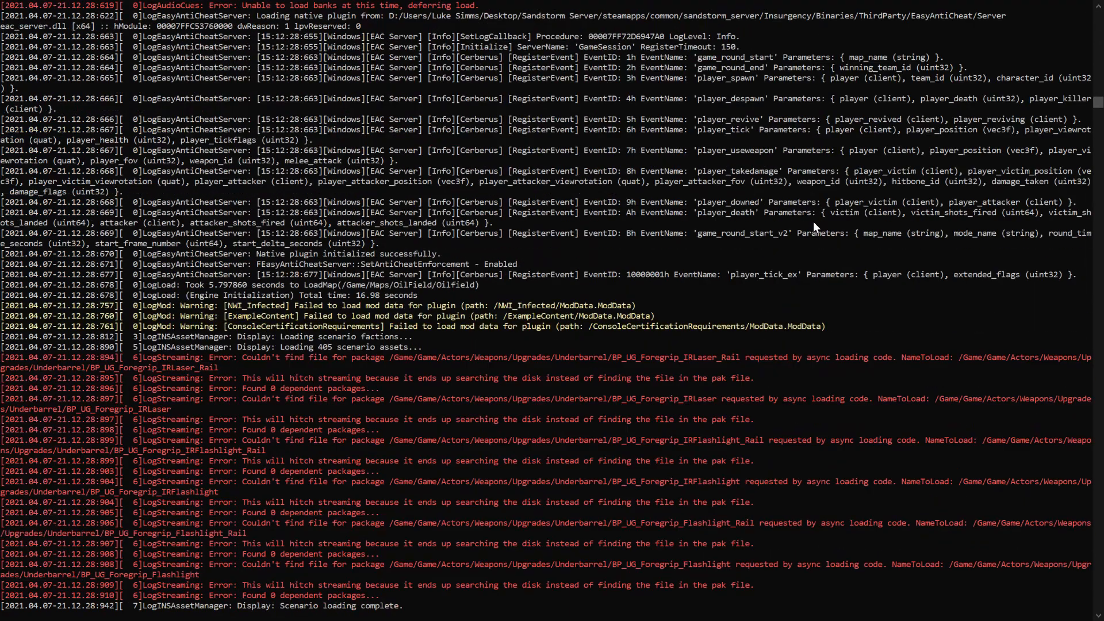
{"action": "scroll", "scroll_direction": "down", "scroll_amount": 3}
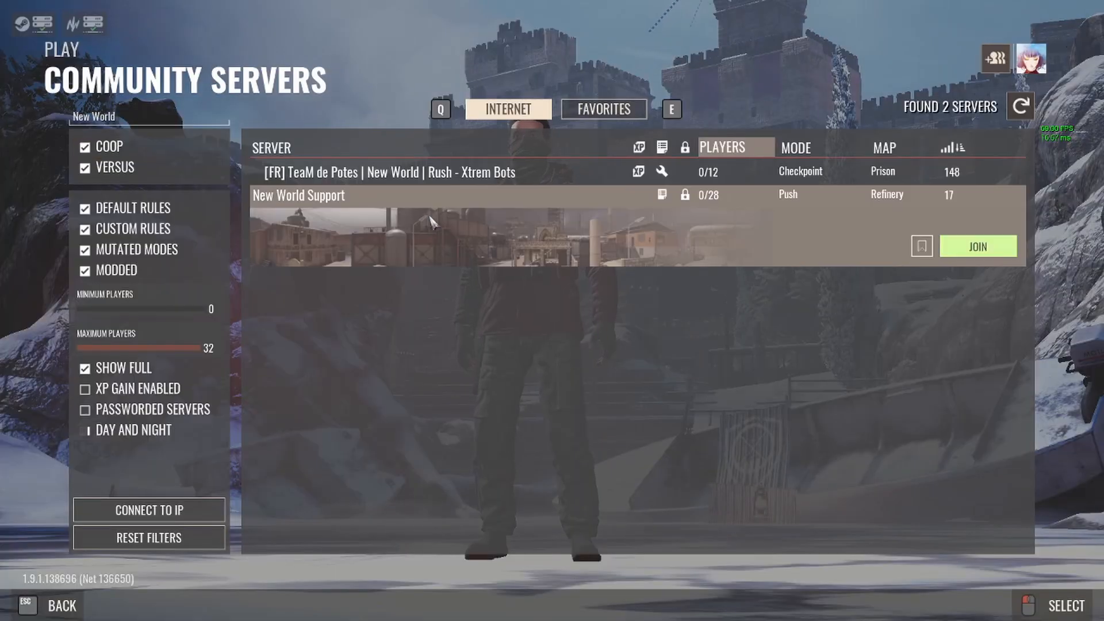
Step: Select the New World Support entry running Push on Refinery in the community list
{"action": "left_click", "coordinate": [978, 246]}
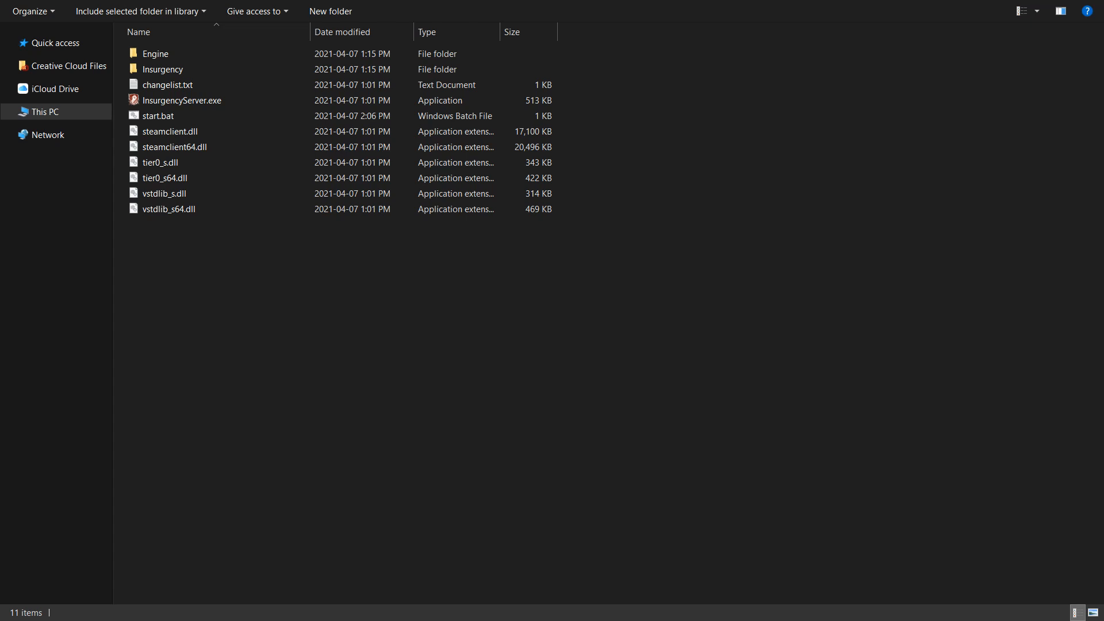
Step: Create the WindowsServer folder and a first .ini file inside Saved\Config
{"action": "double_click", "coordinate": [156, 53]}
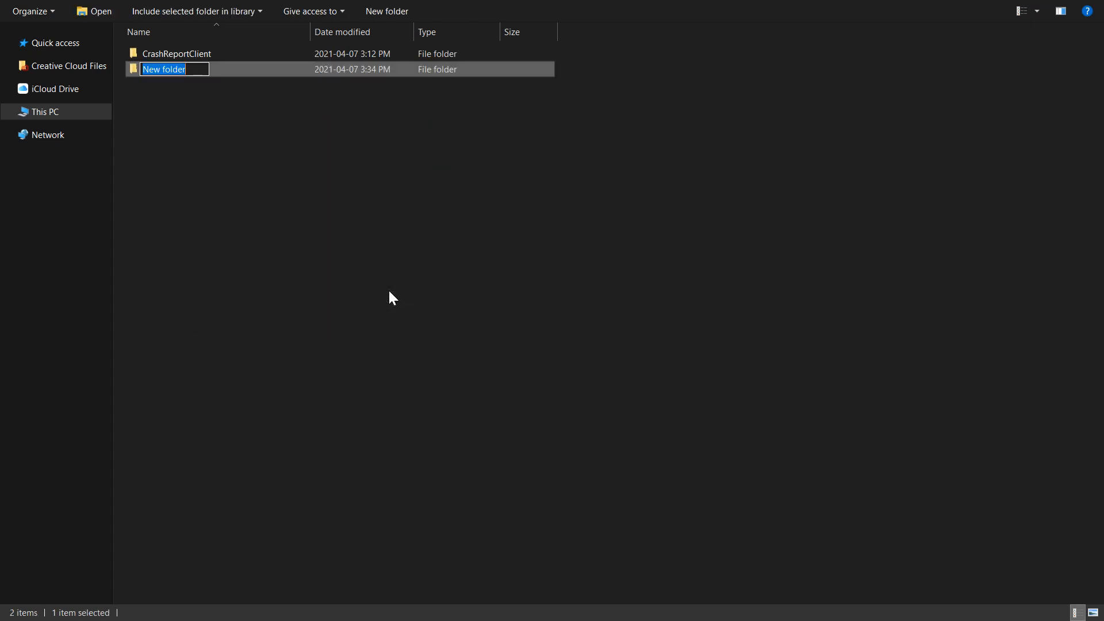
{"action": "type", "text": "WindowsSer"}
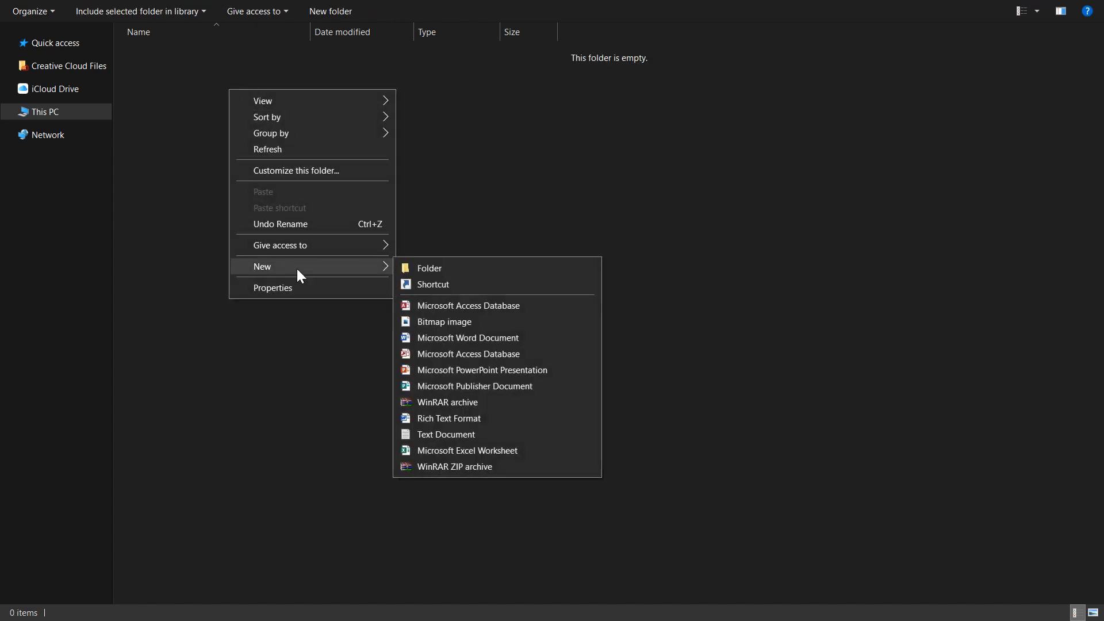
{"action": "left_click", "coordinate": [445, 435]}
{"action": "type", "text": "game.ini"}
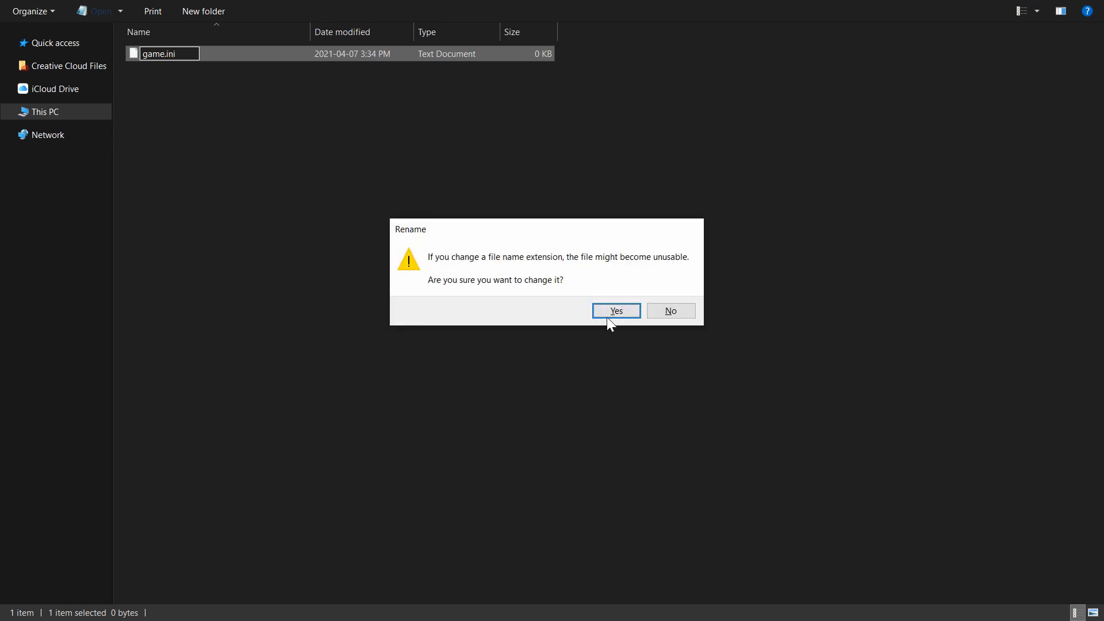
{"action": "left_click", "coordinate": [615, 311]}
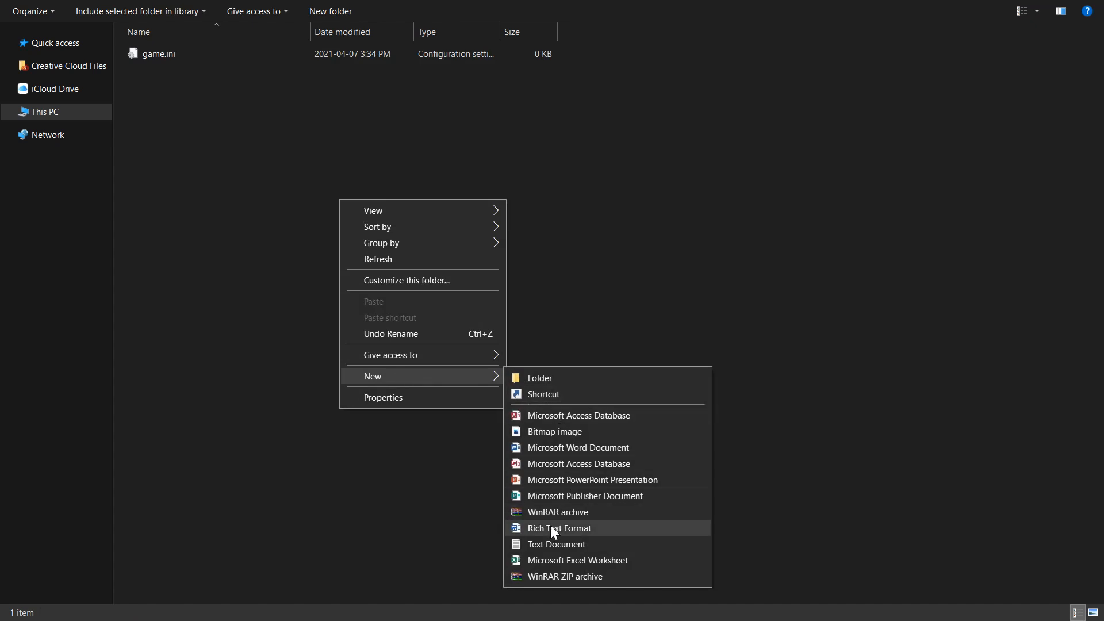
Step: Add a second text file for engine.ini, then open game.ini
{"action": "left_click", "coordinate": [555, 543]}
{"action": "type", "text": "engine.ini"}
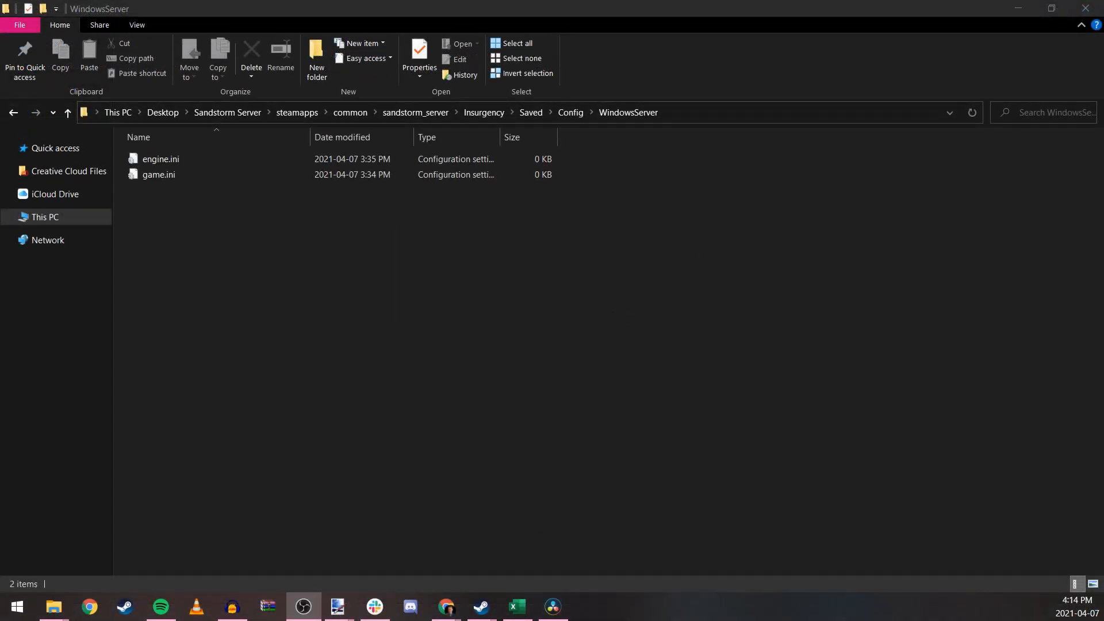
{"action": "left_click", "coordinate": [159, 175]}
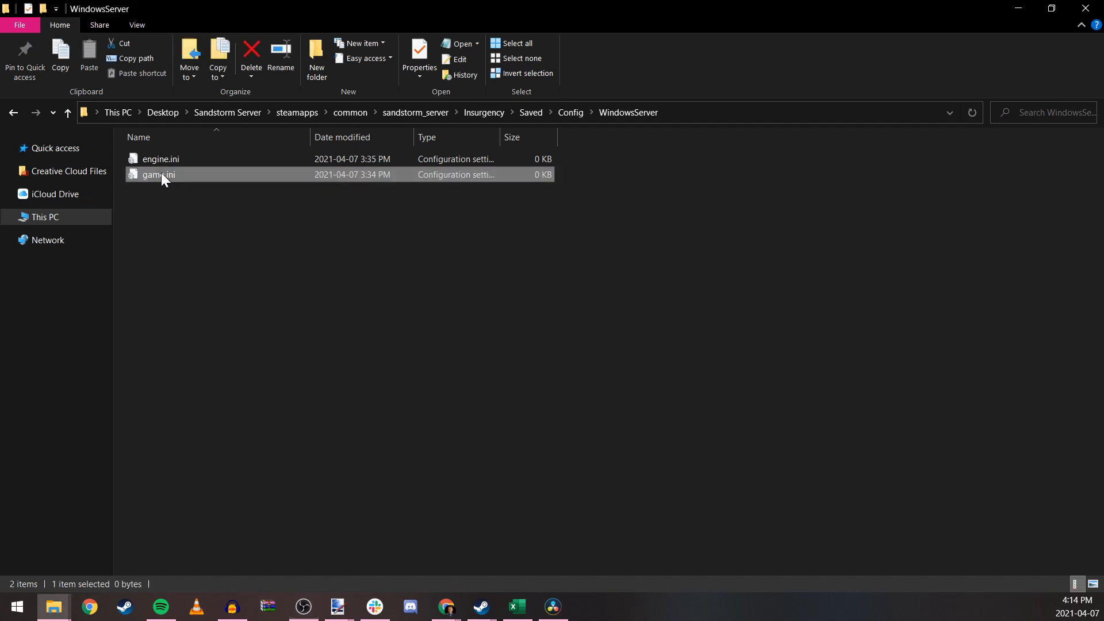
{"action": "double_click", "coordinate": [159, 175]}
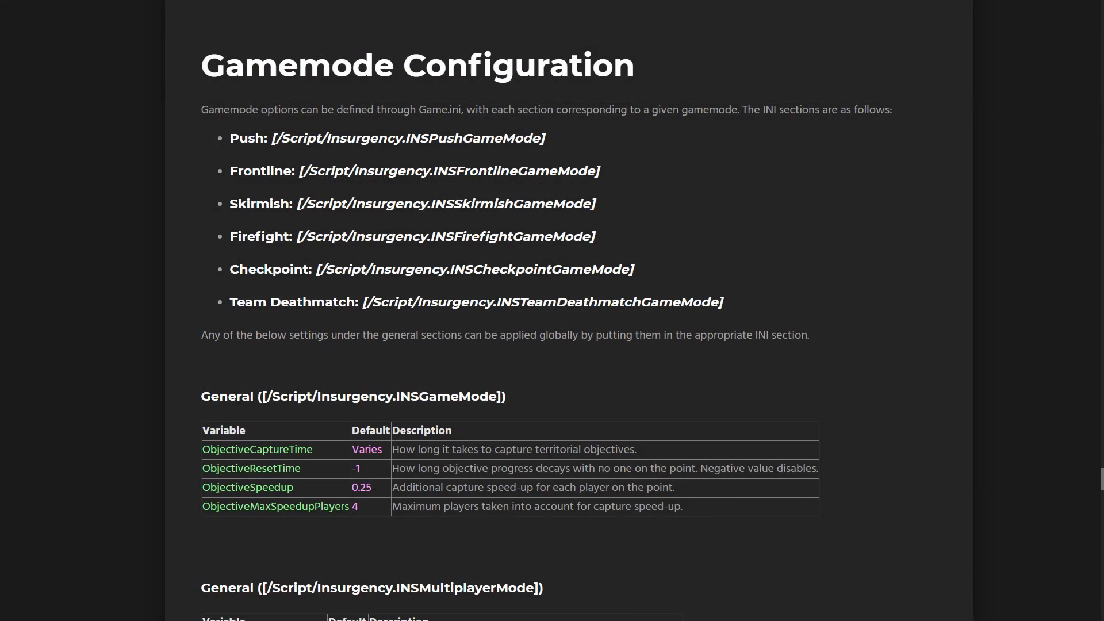
{"action": "scroll", "scroll_direction": "down", "scroll_amount": 3}
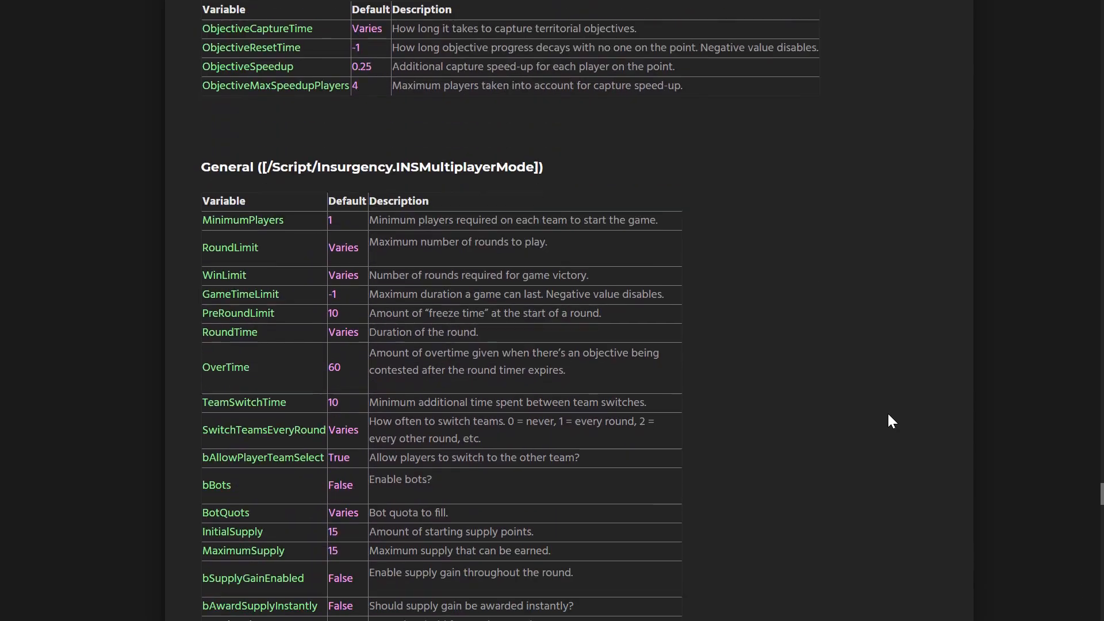
{"action": "scroll", "scroll_direction": "down", "scroll_amount": 3}
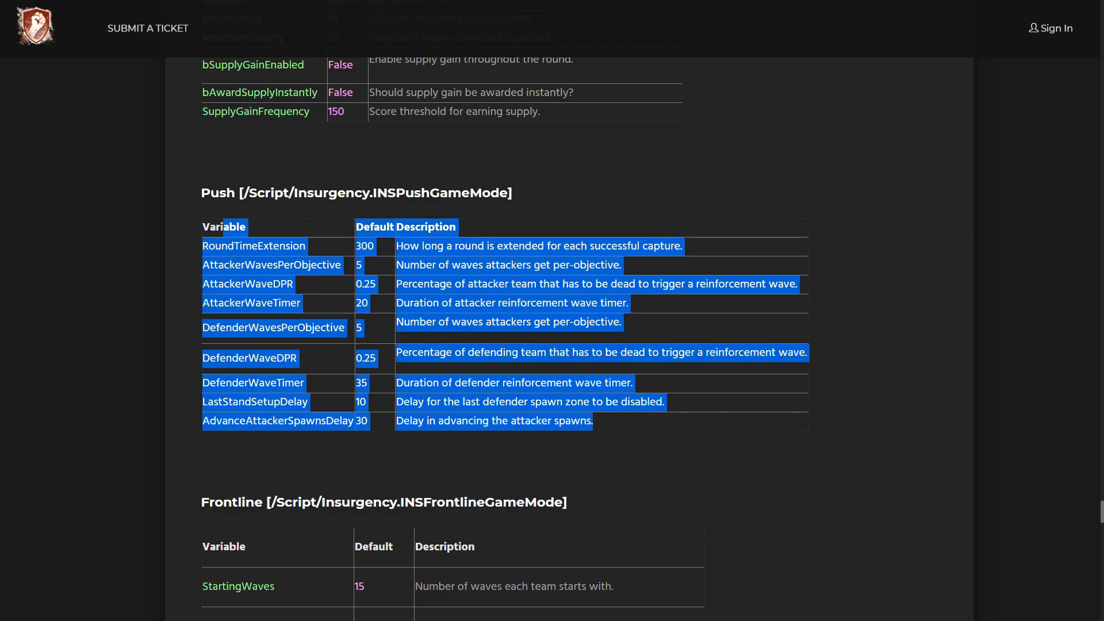
{"action": "scroll", "scroll_direction": "up", "scroll_amount": 3}
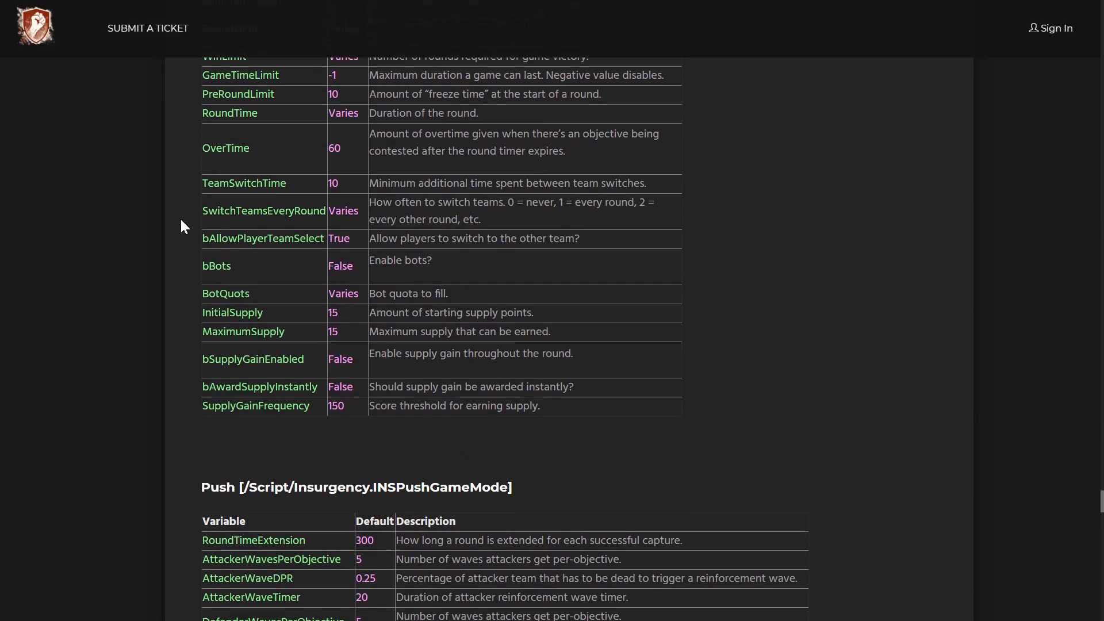
{"action": "scroll", "scroll_direction": "up", "scroll_amount": 3}
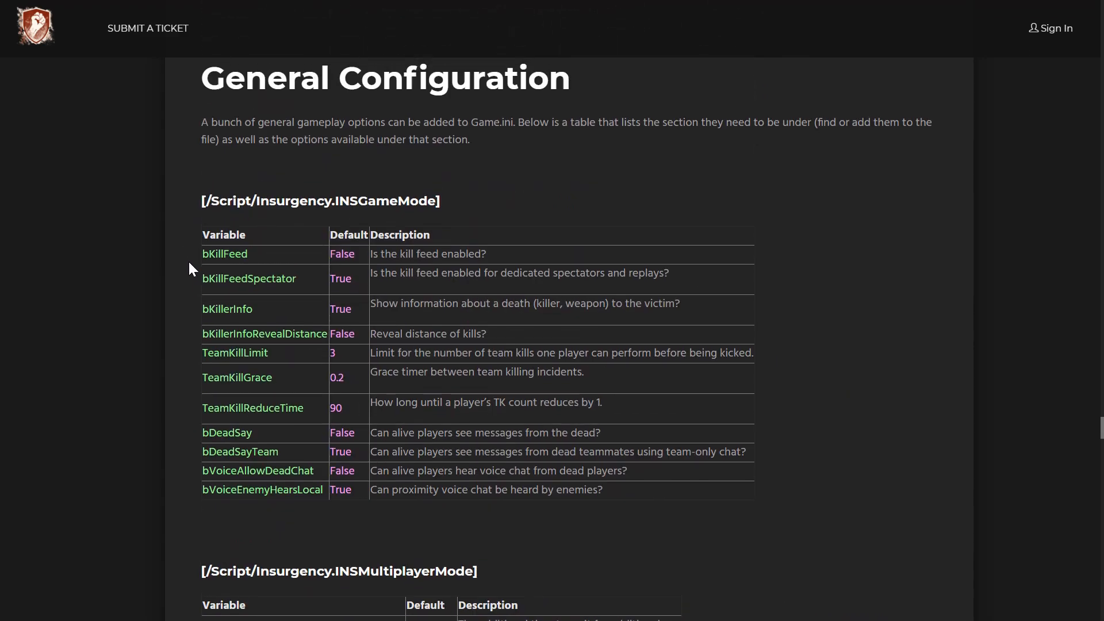
{"action": "scroll", "scroll_direction": "down", "scroll_amount": 3}
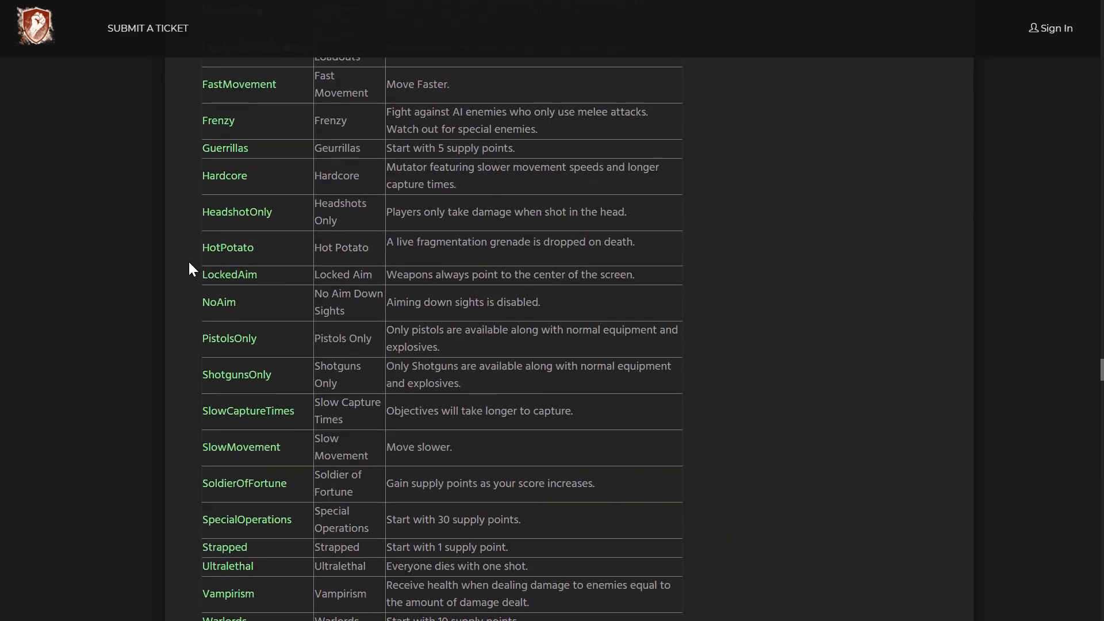
{"action": "scroll", "scroll_direction": "up", "scroll_amount": 3}
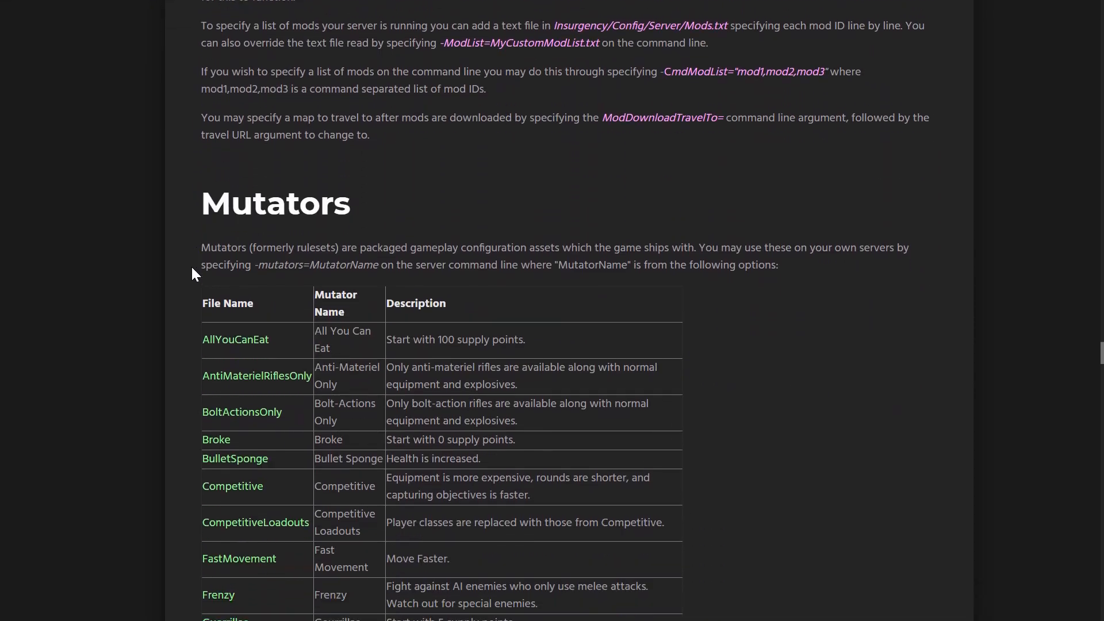
{"action": "scroll", "scroll_direction": "down", "scroll_amount": 3}
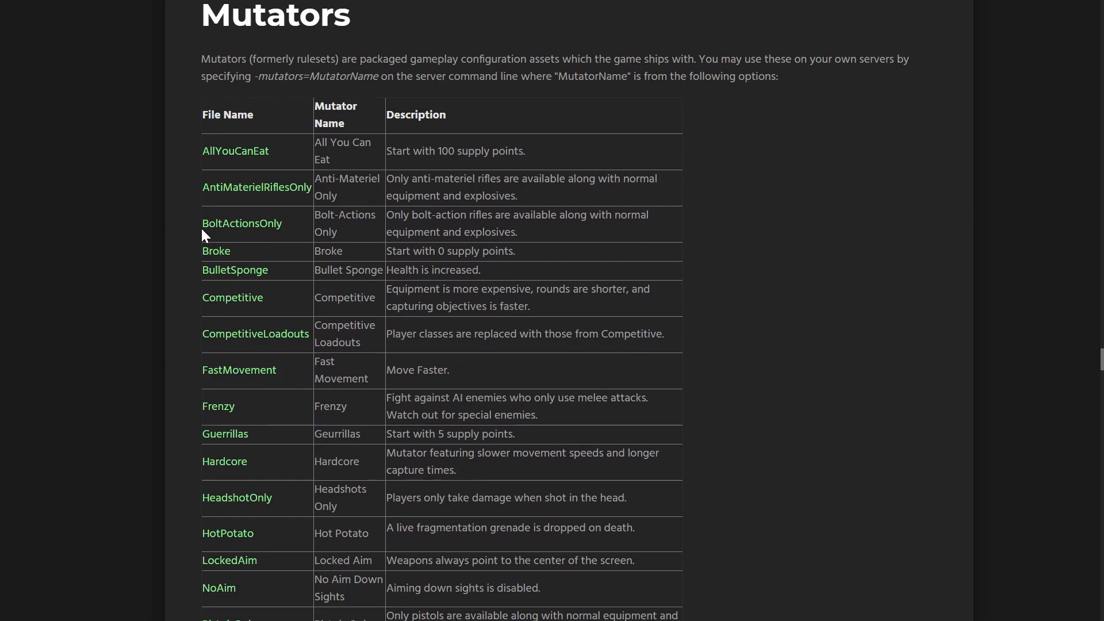
{"action": "scroll", "scroll_direction": "down", "scroll_amount": 3}
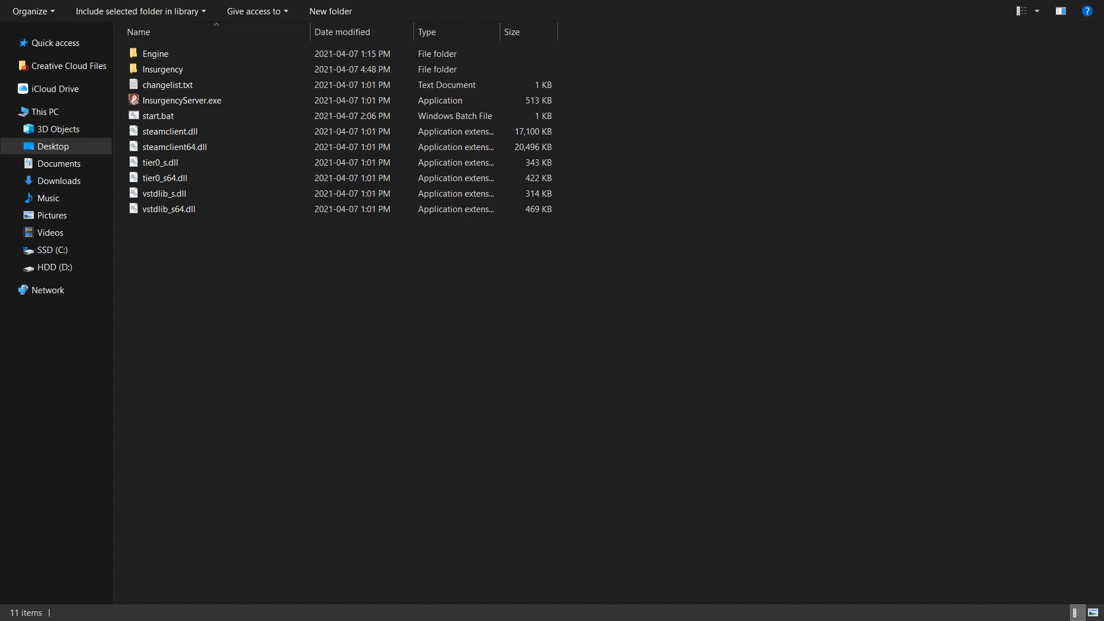
Step: Add a Config folder inside Insurgency holding a new MapCycle.txt document
{"action": "double_click", "coordinate": [156, 53]}
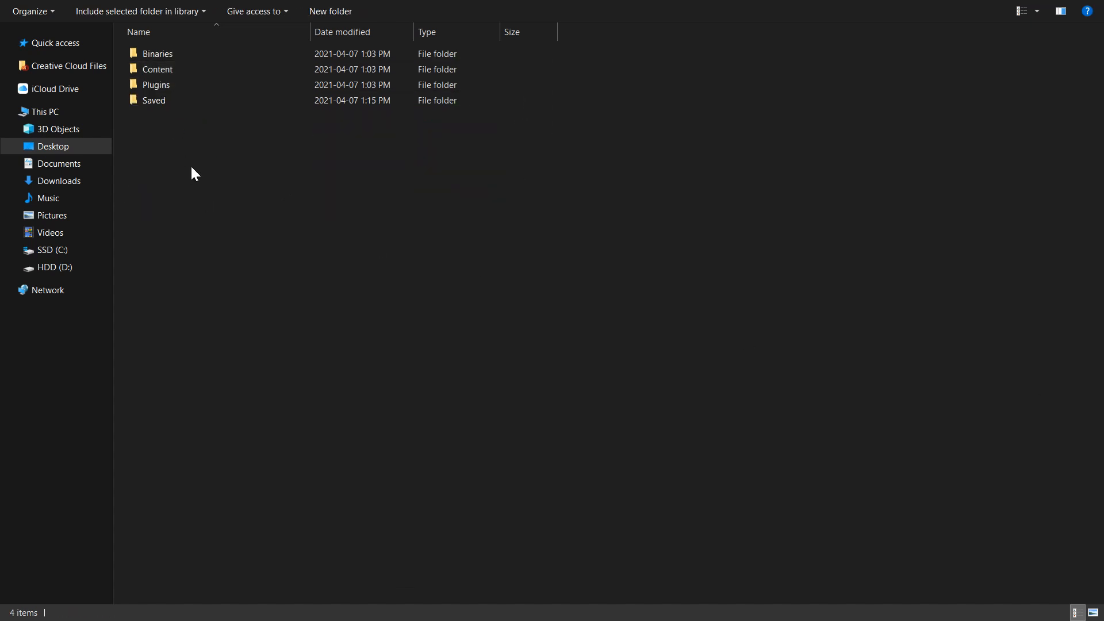
{"action": "left_click", "coordinate": [386, 12]}
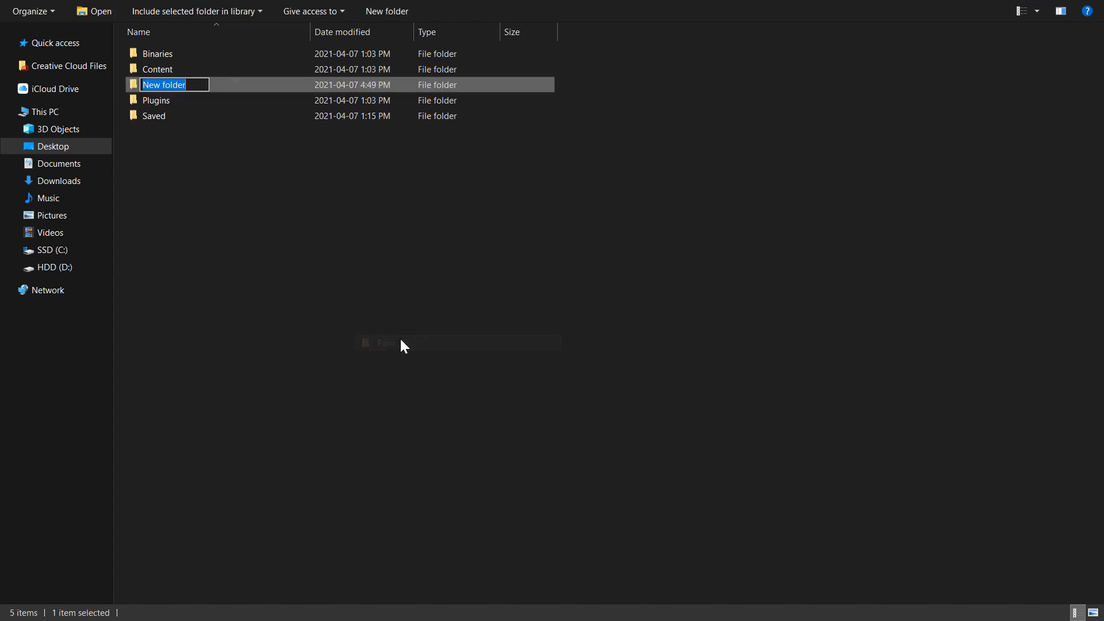
{"action": "type", "text": "Config"}
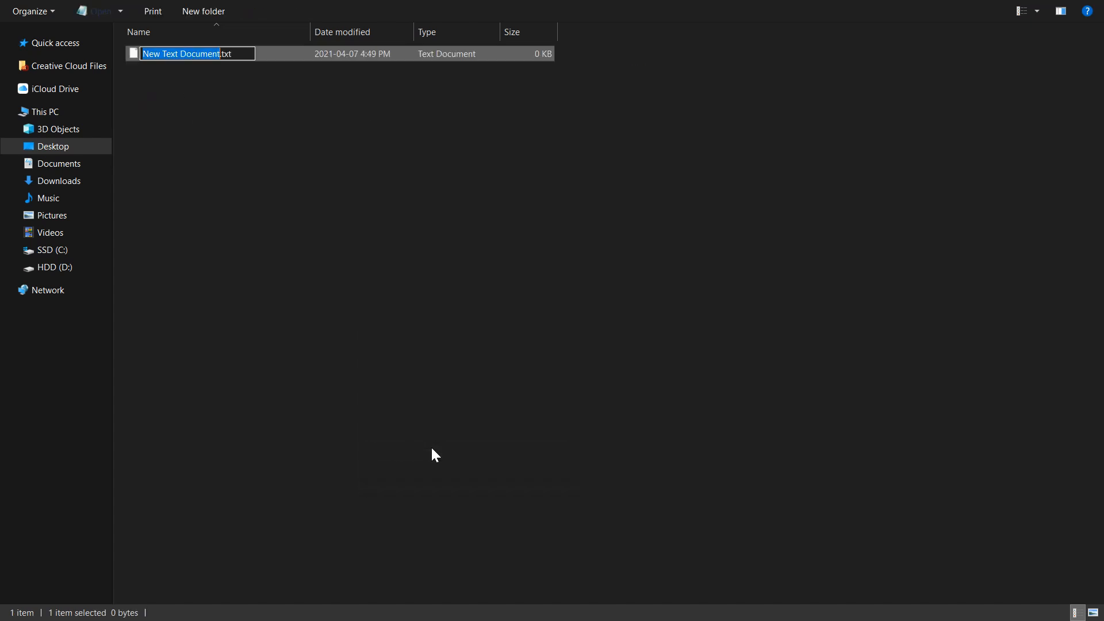
{"action": "type", "text": "MapCycl"}
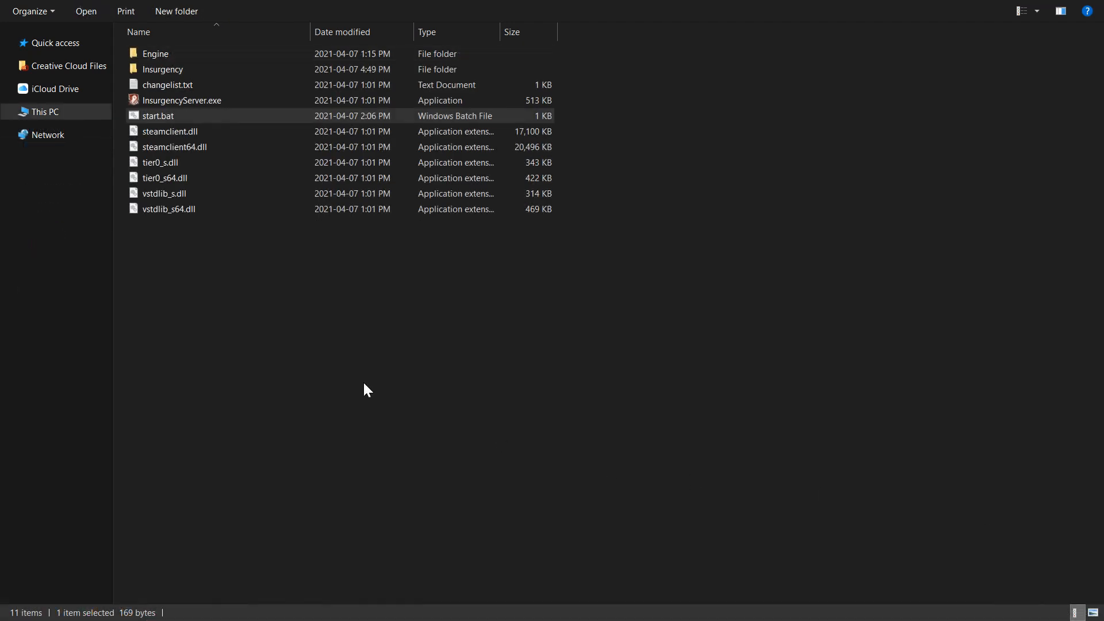
Step: Insert -MapCycle after -log in start.bat and save it on closing
{"action": "double_click", "coordinate": [158, 116]}
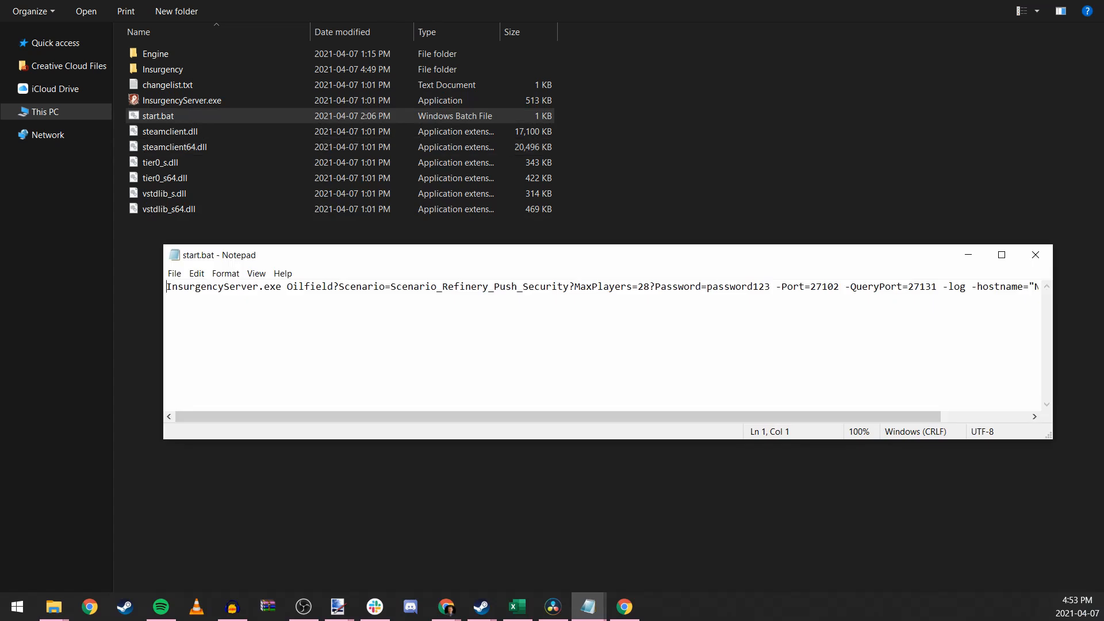
{"action": "type", "text": "-Map -"}
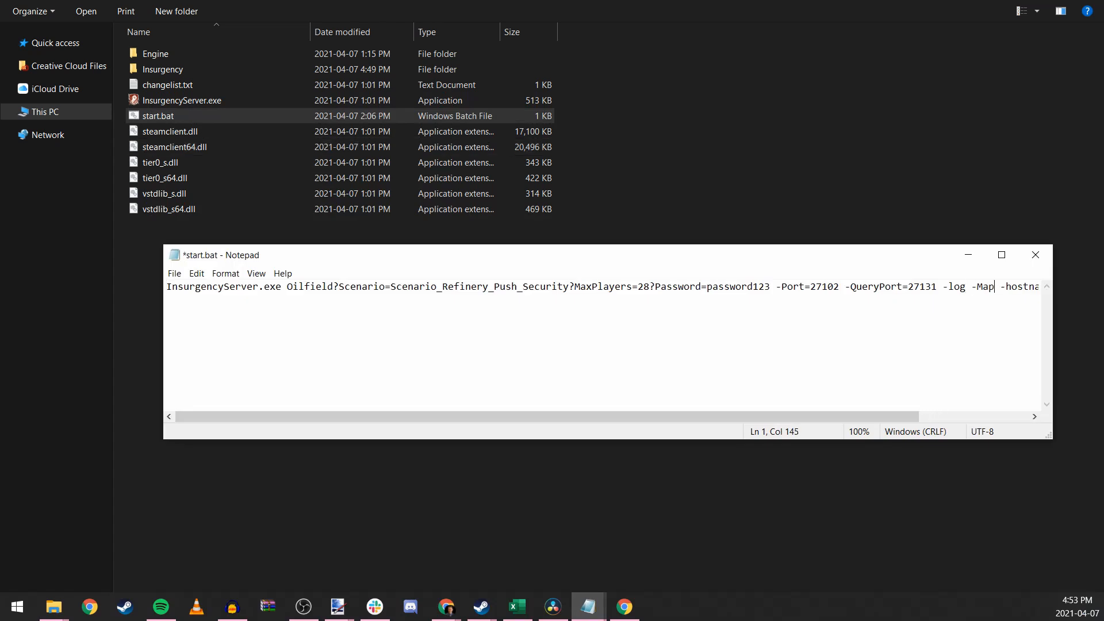
{"action": "left_click", "coordinate": [1034, 254]}
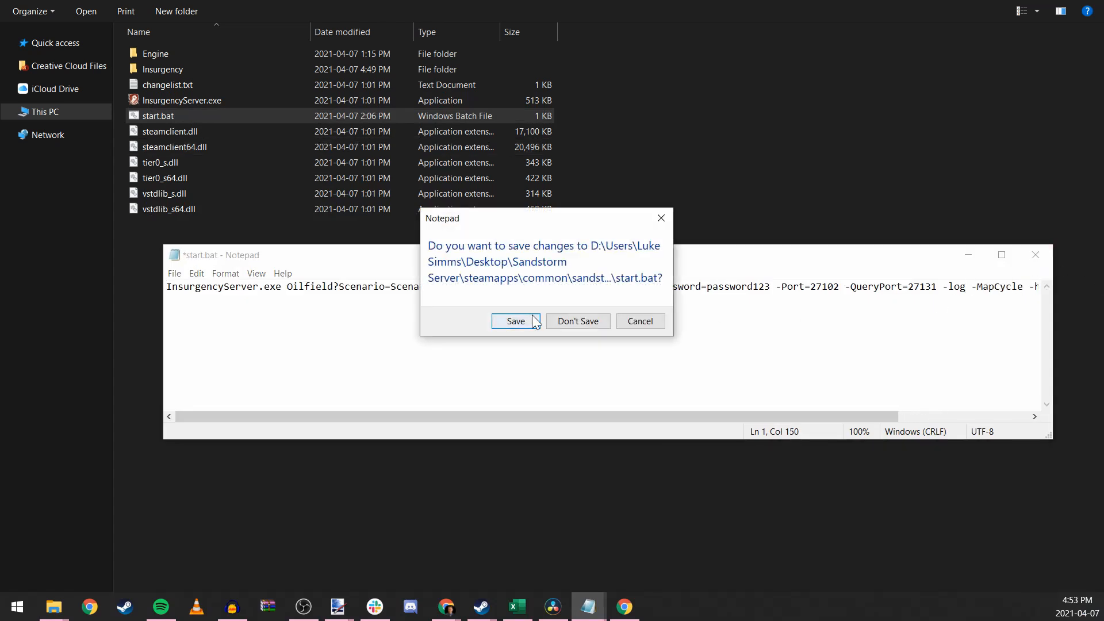
{"action": "left_click", "coordinate": [515, 321]}
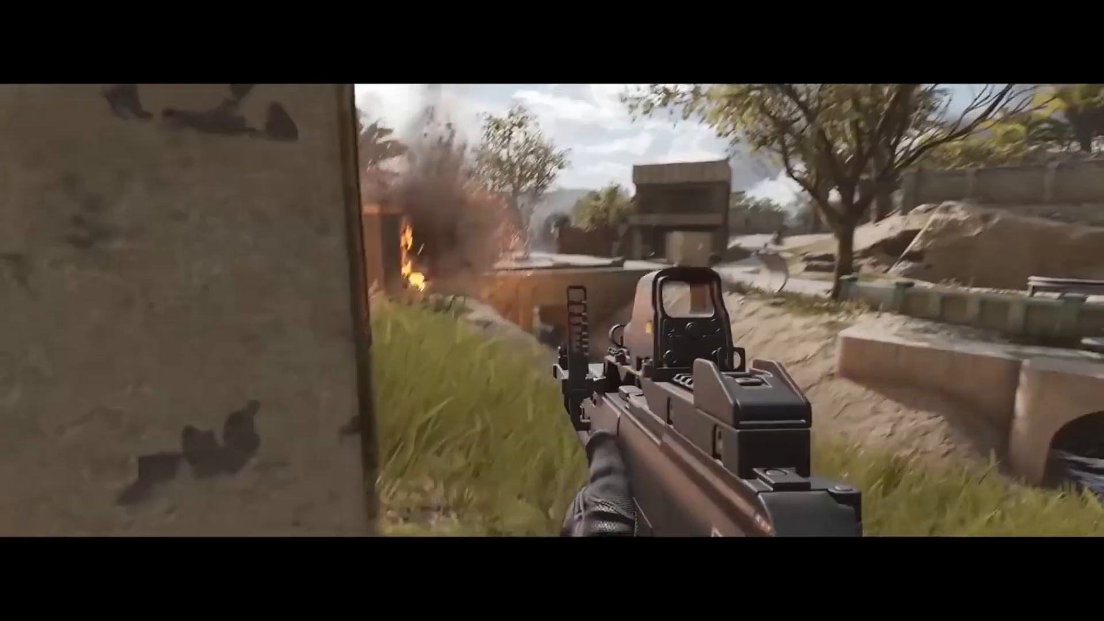